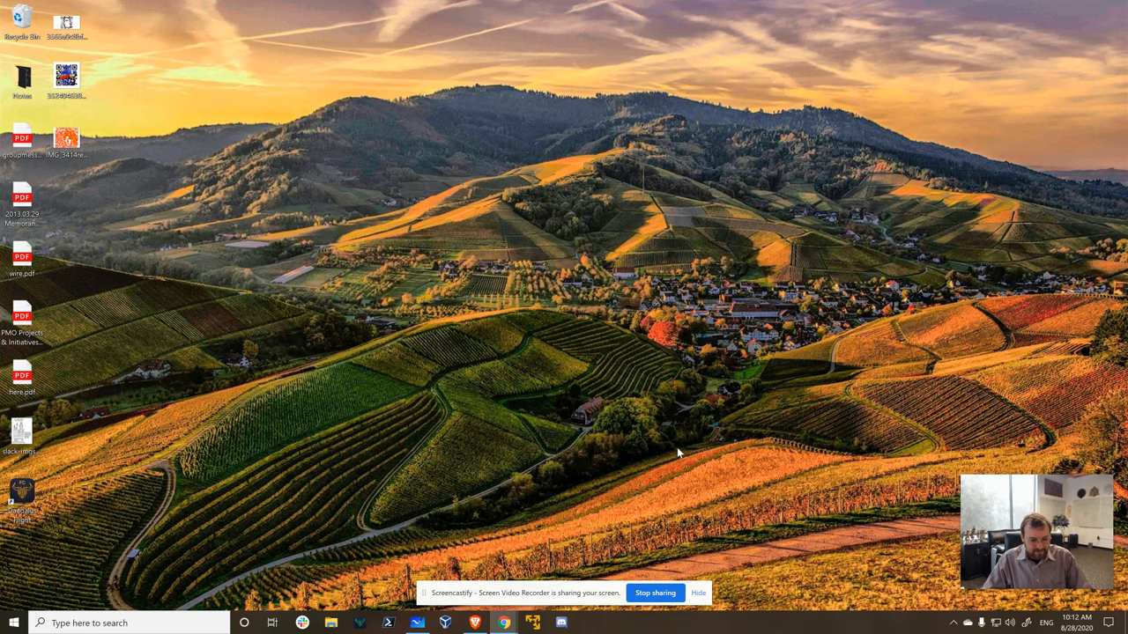
mouse_move(532, 39)
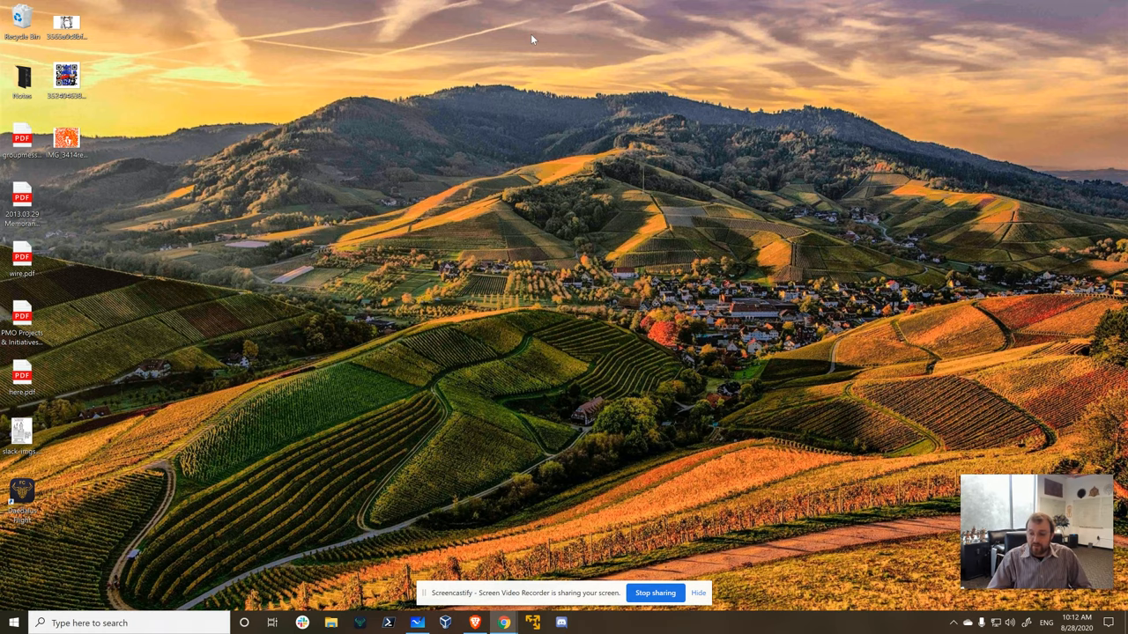
mouse_move(566, 132)
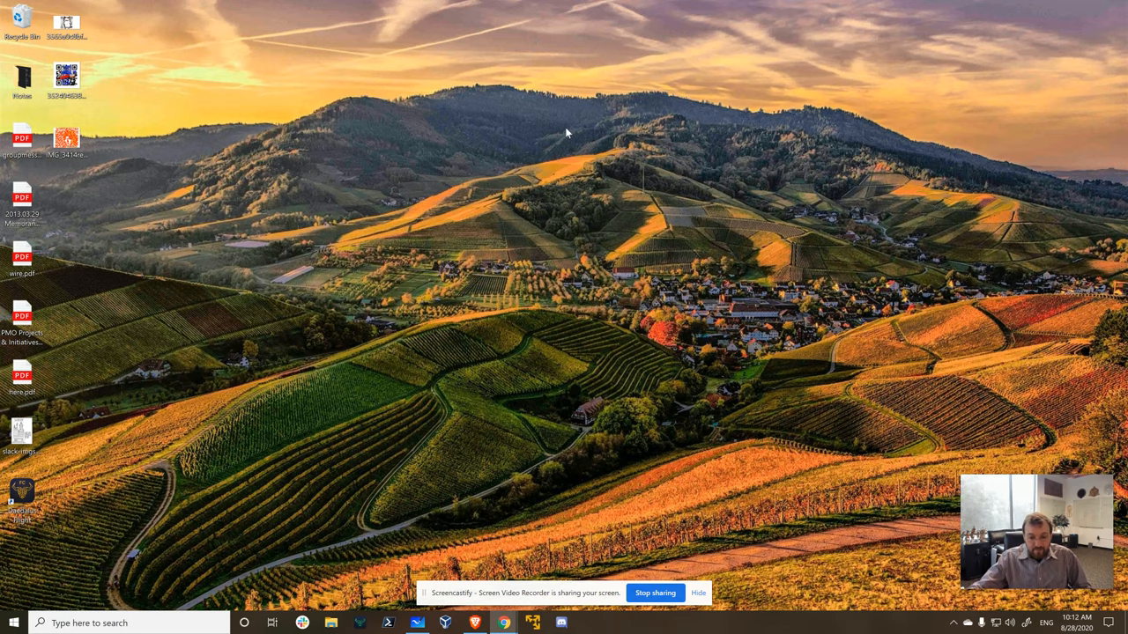
mouse_move(504, 623)
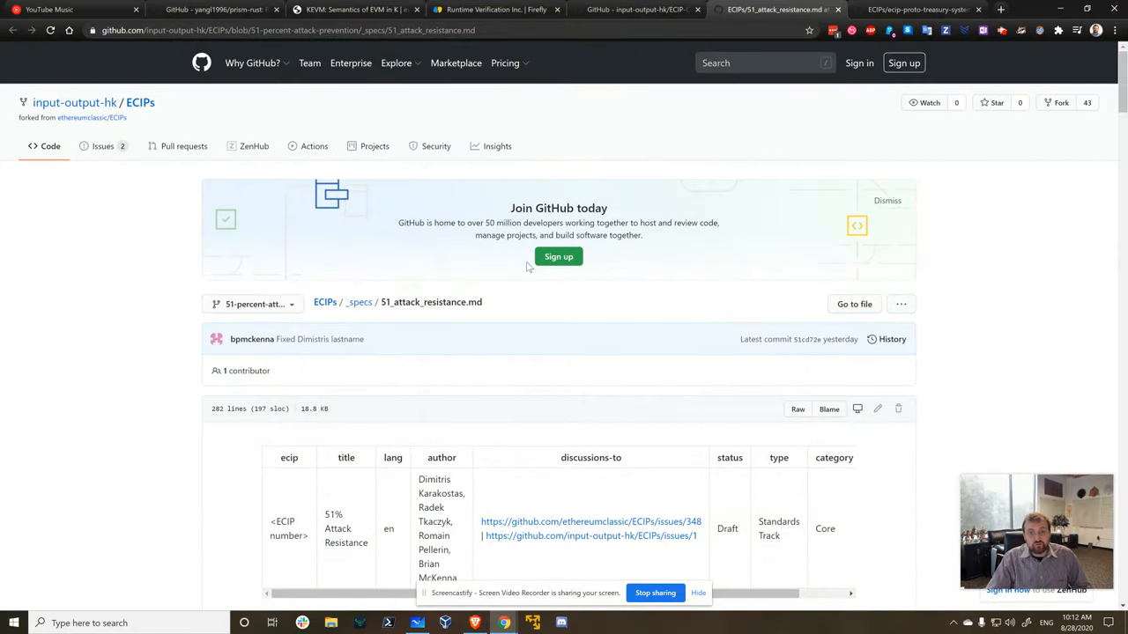
mouse_move(547, 180)
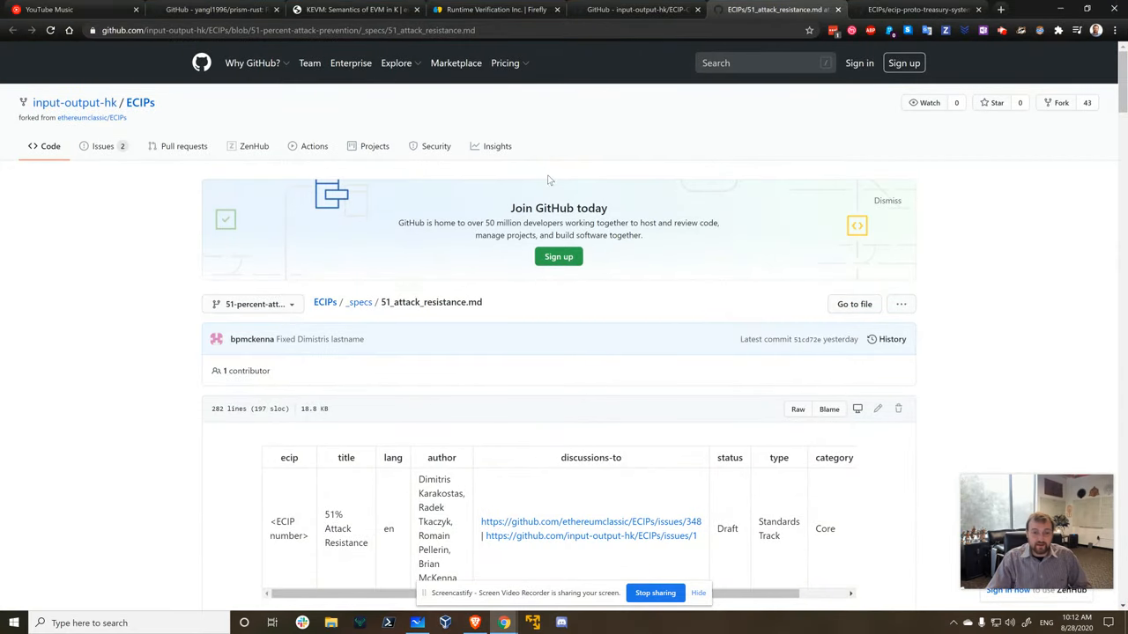
- Scroll through the proto-treasury system ECIP's metadata table, Abstract and Motivation
scroll("down", 3)
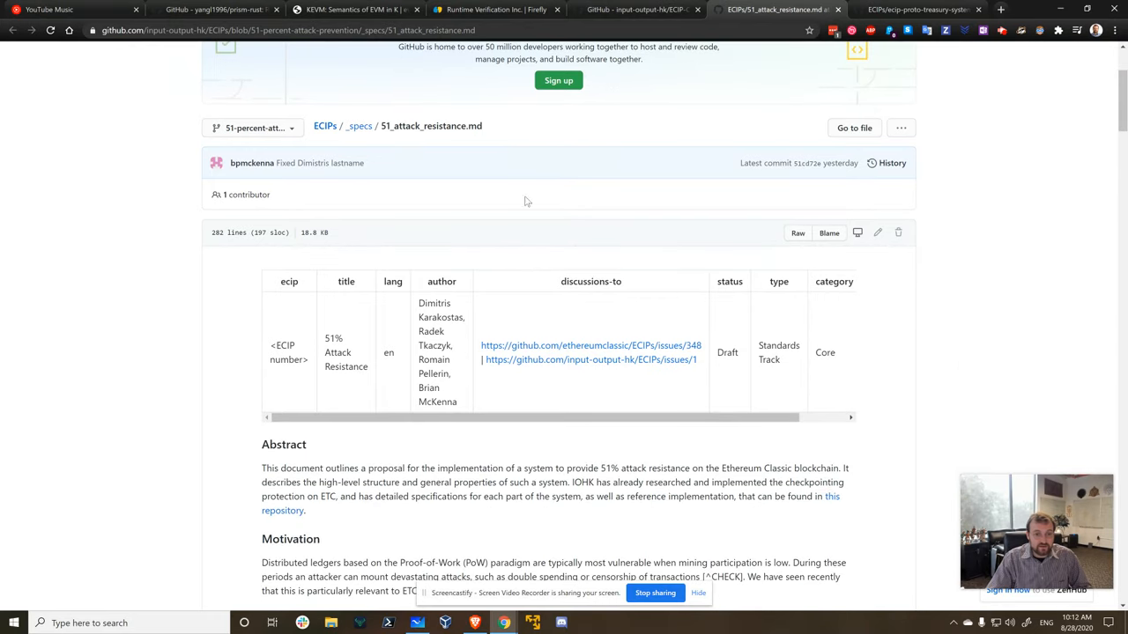
mouse_move(471, 341)
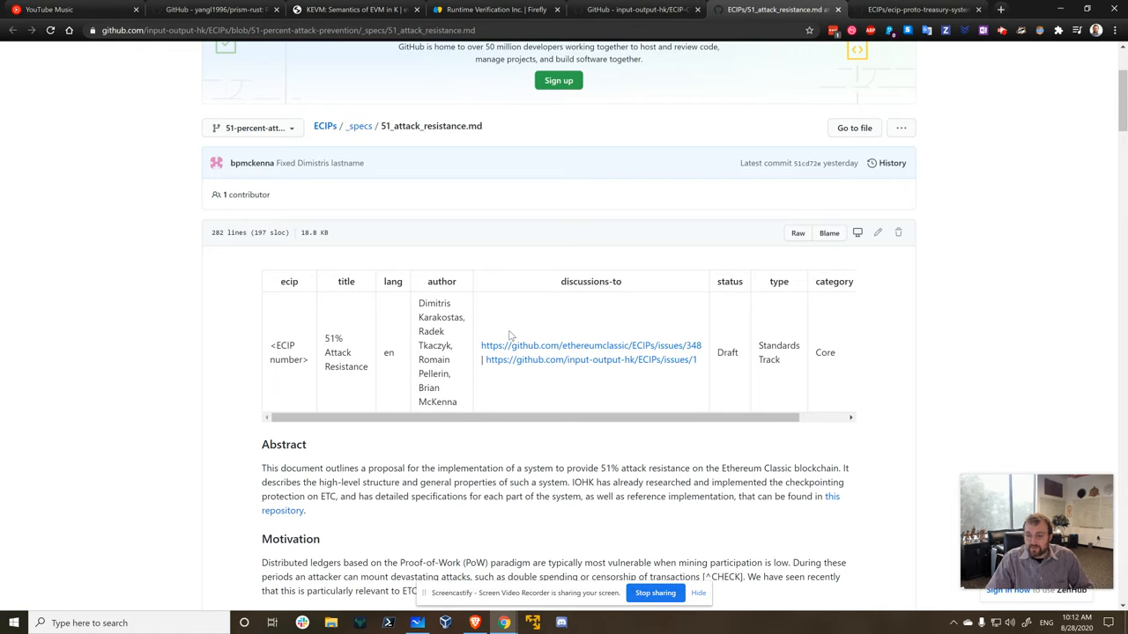
mouse_move(454, 256)
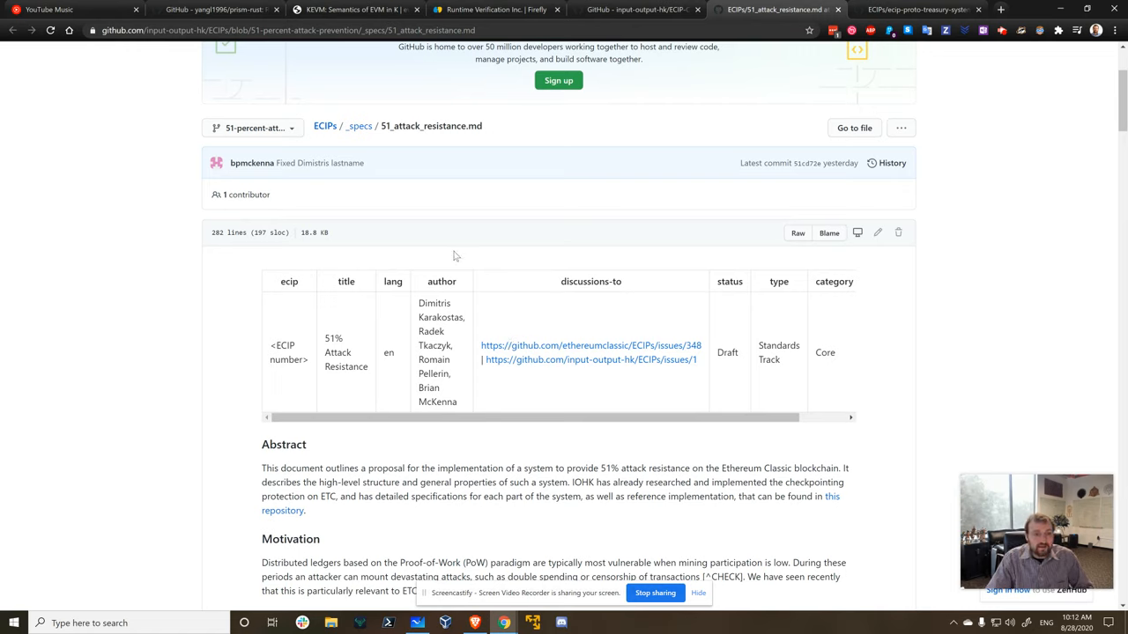
mouse_move(476, 257)
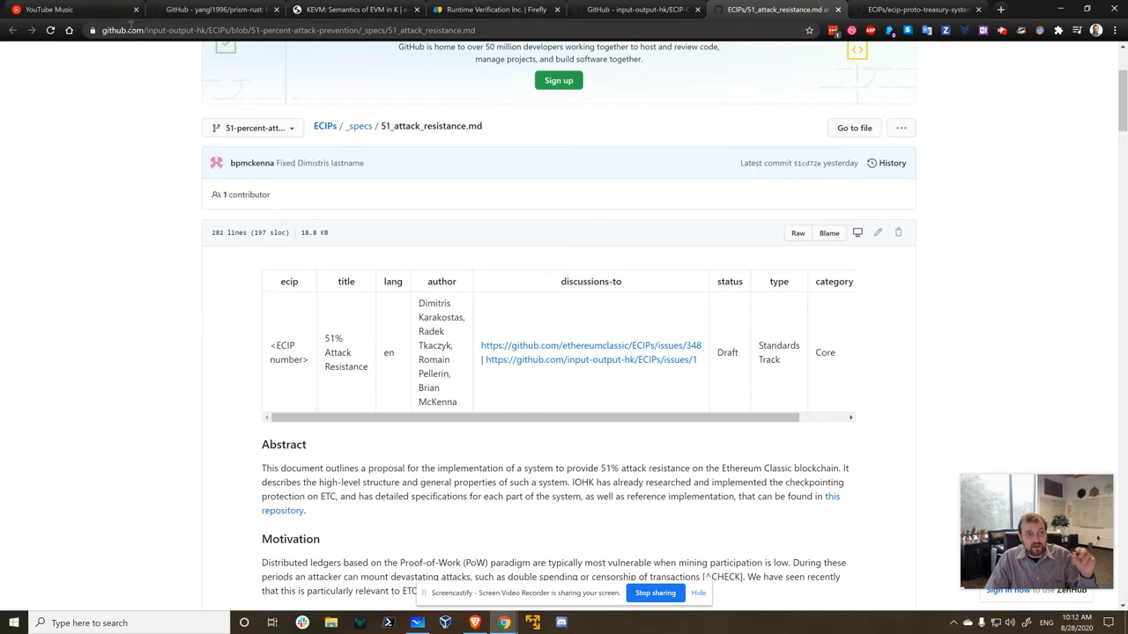
scroll("down", 3)
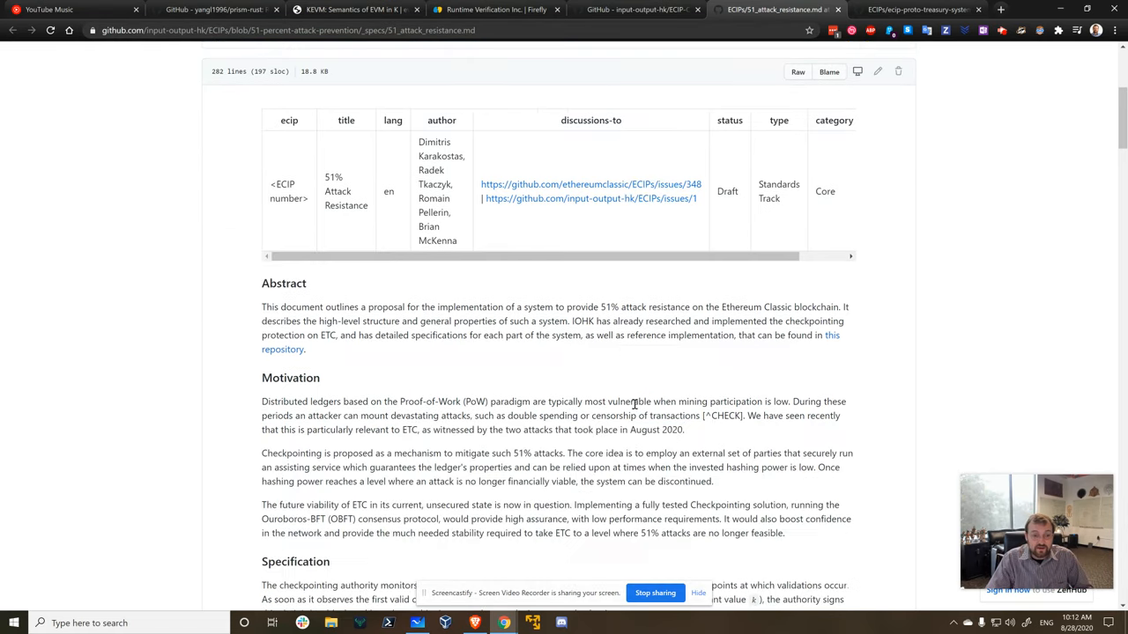
scroll("down", 3)
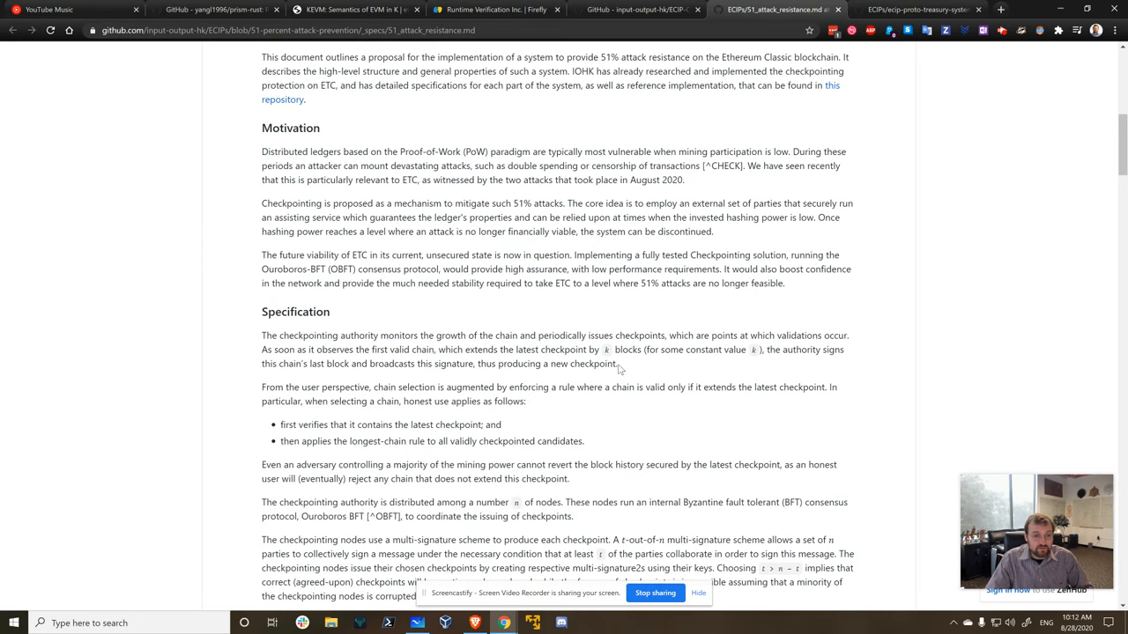
scroll("down", 3)
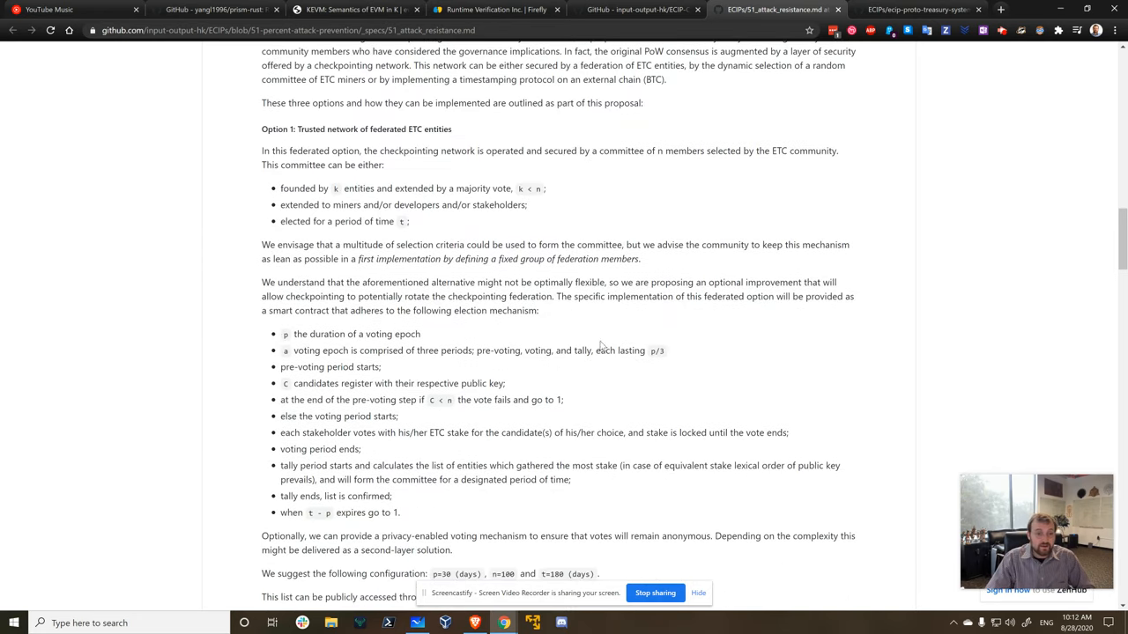
scroll("down", 3)
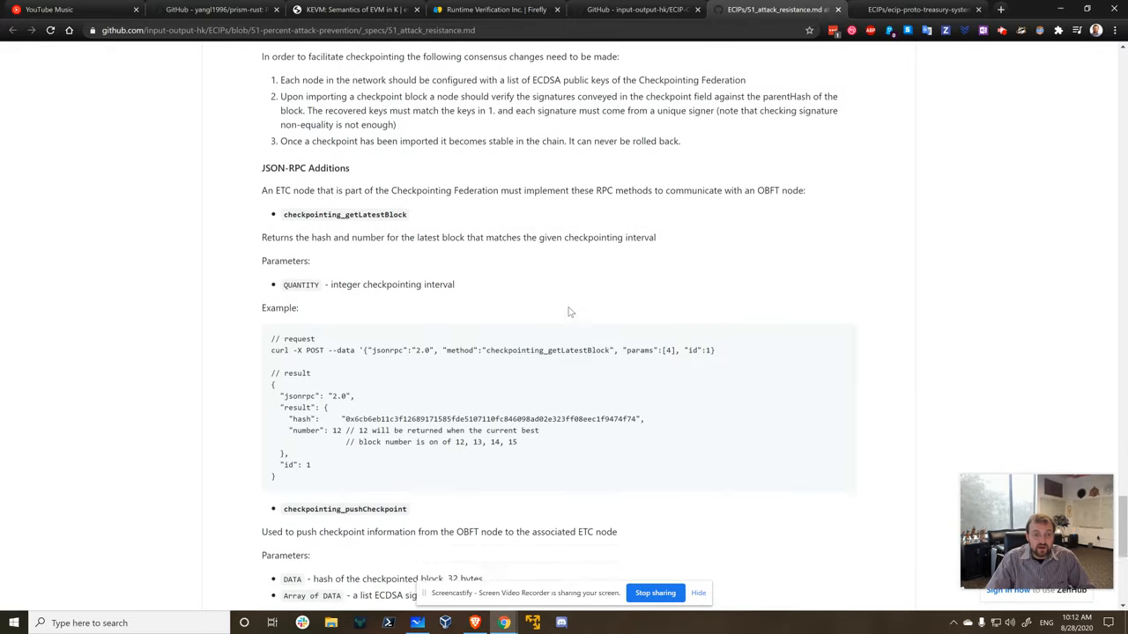
scroll("down", 3)
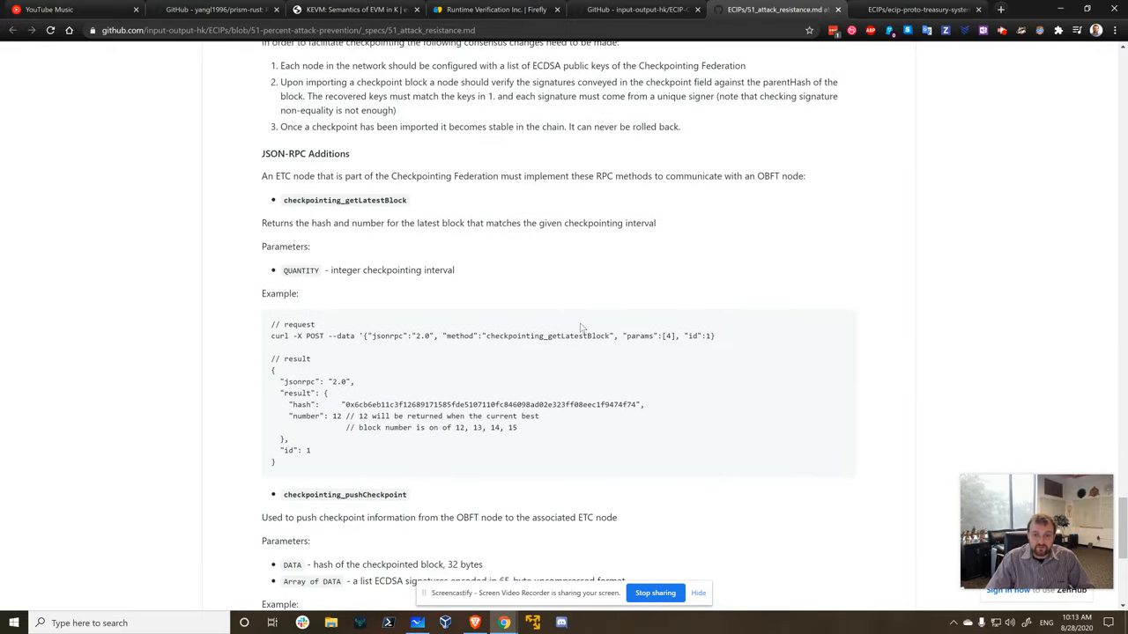
scroll("up", 3)
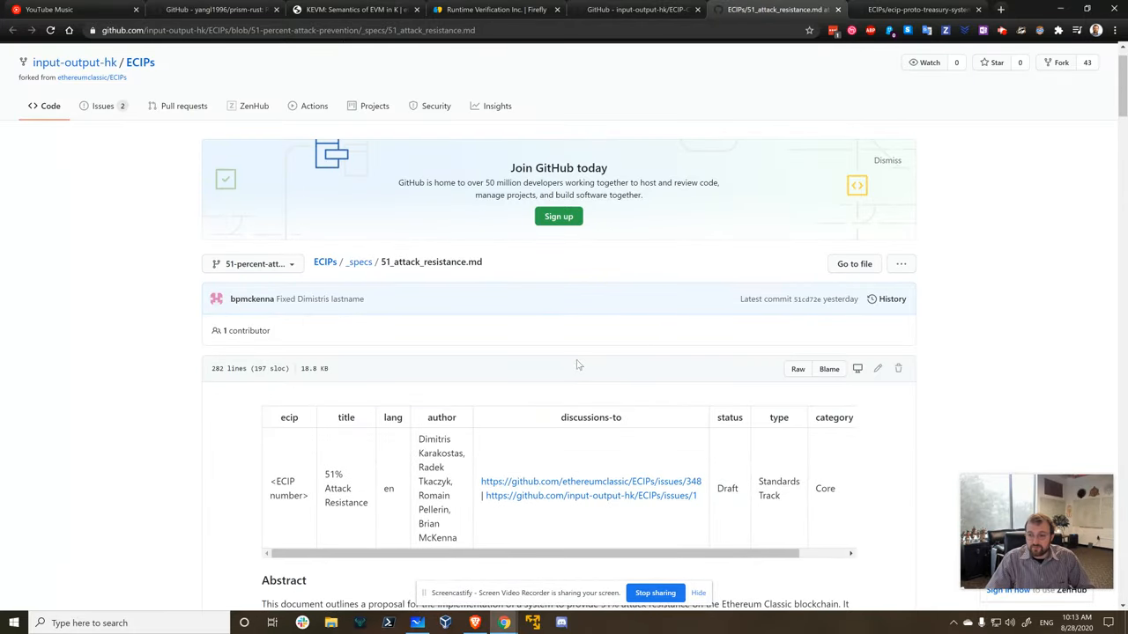
mouse_move(505, 418)
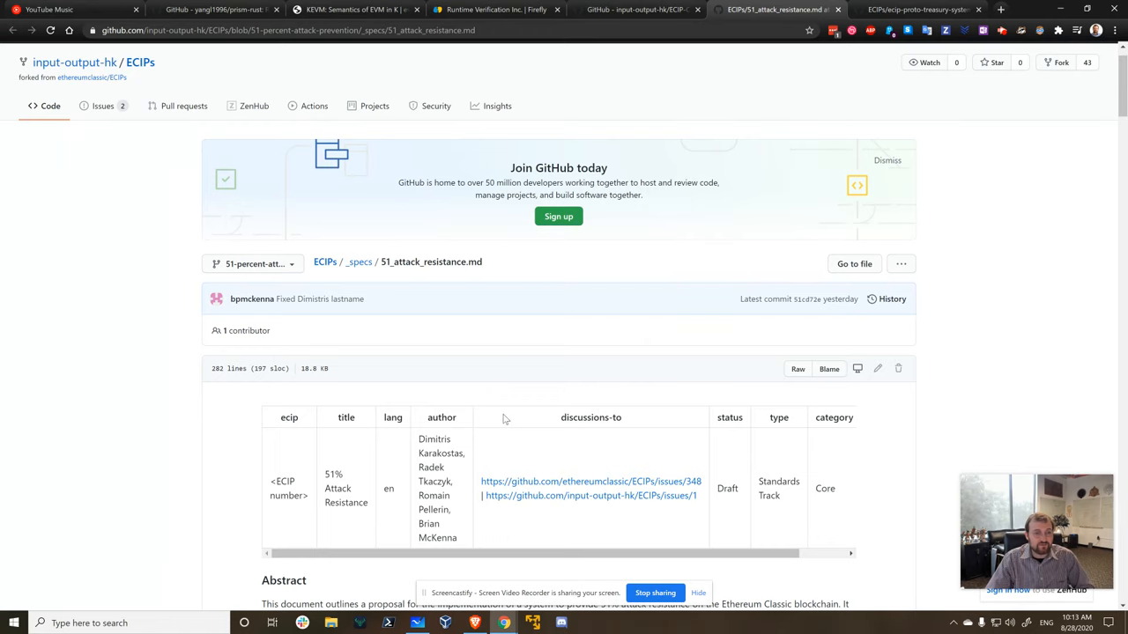
scroll("down", 3)
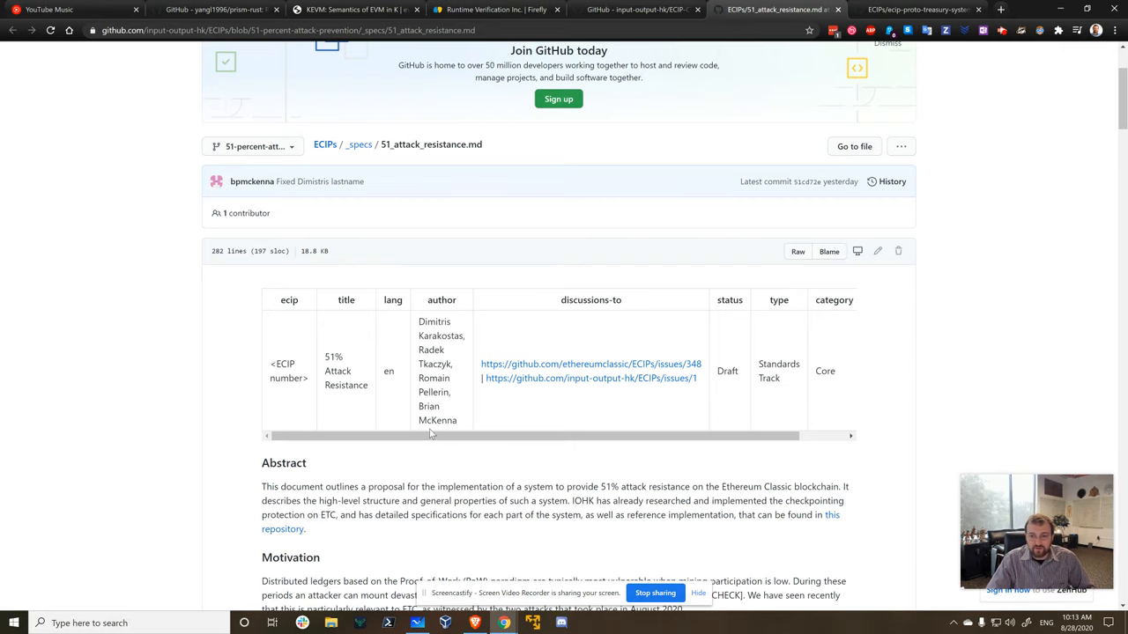
scroll("down", 3)
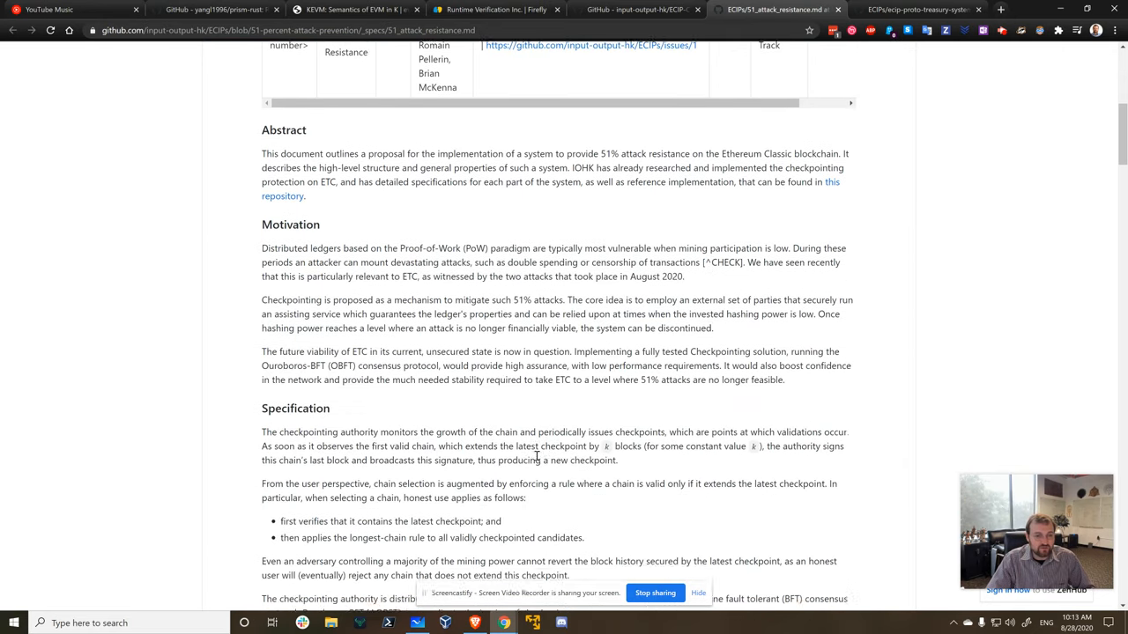
scroll("down", 3)
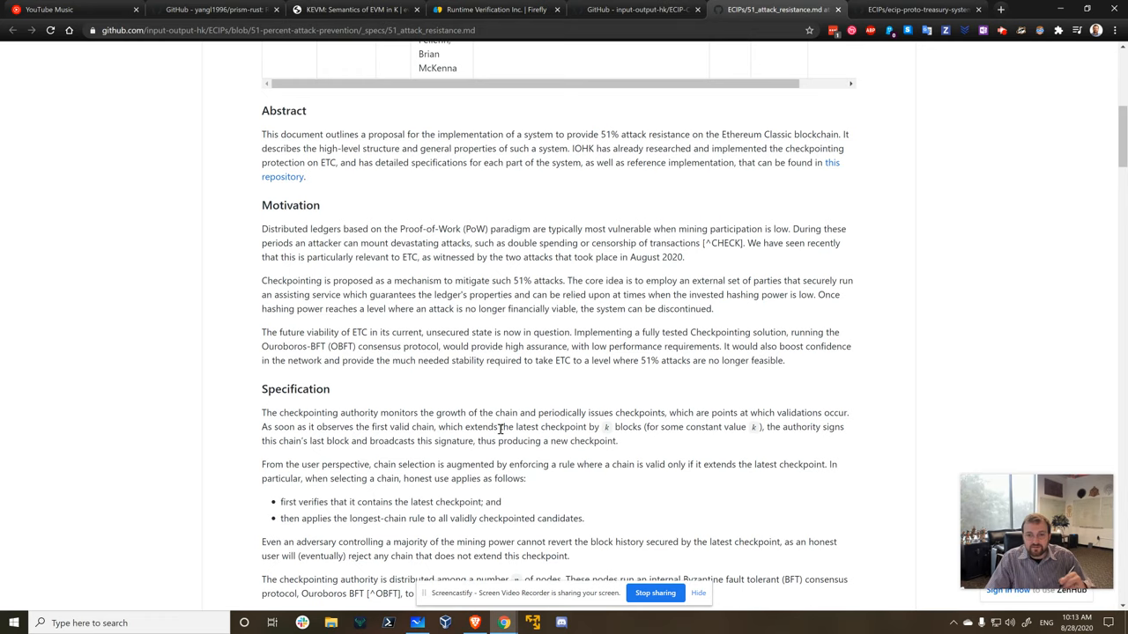
scroll("down", 3)
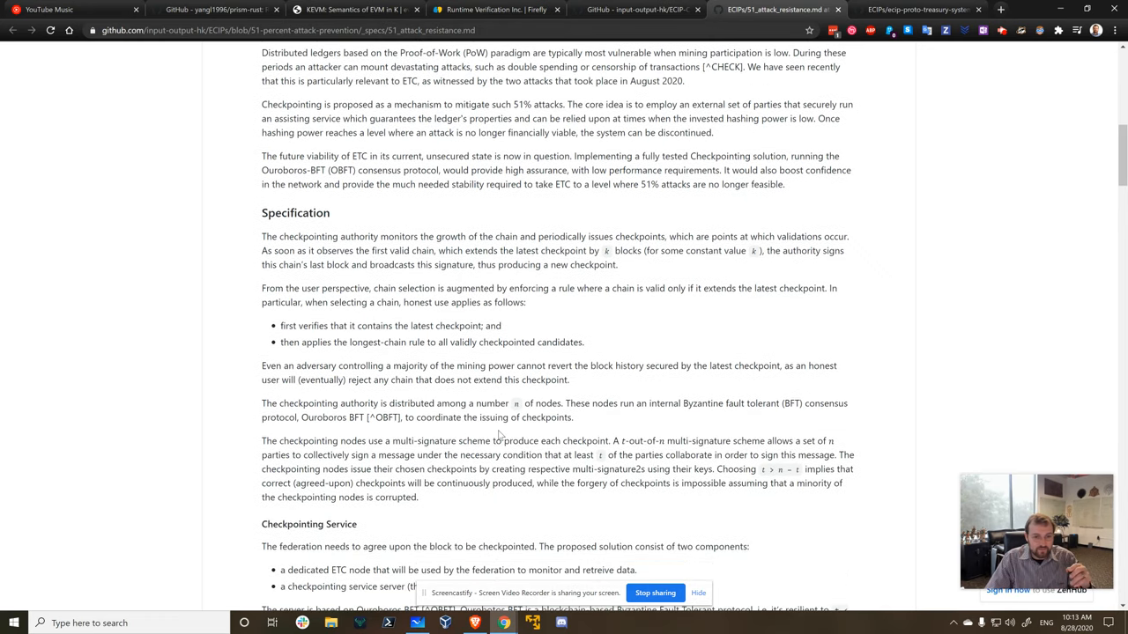
scroll("up", 3)
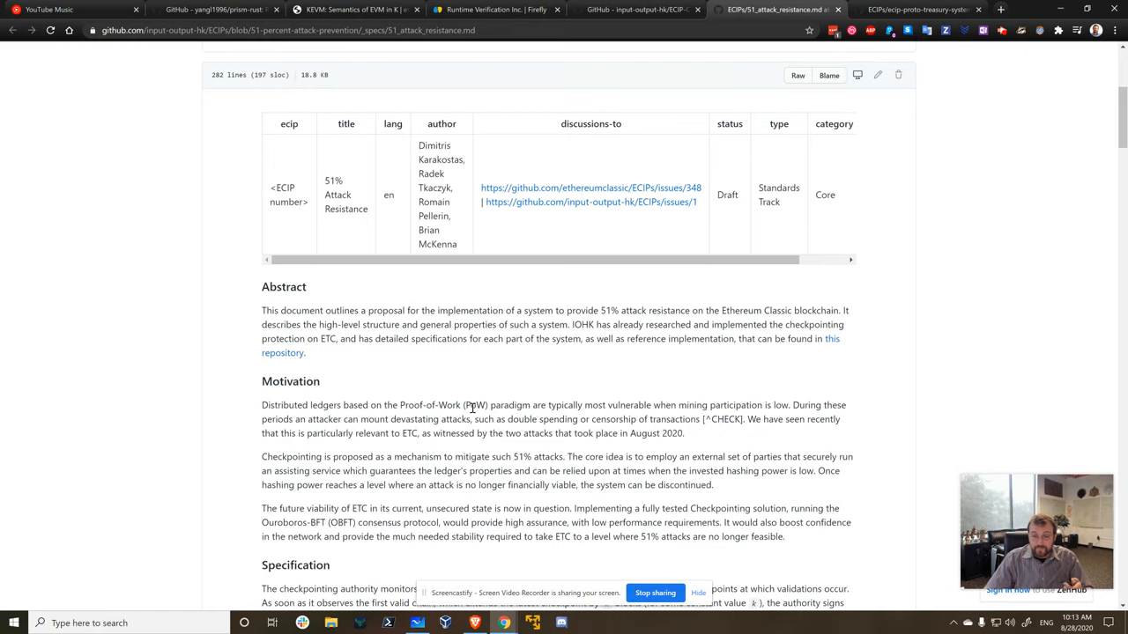
mouse_move(457, 394)
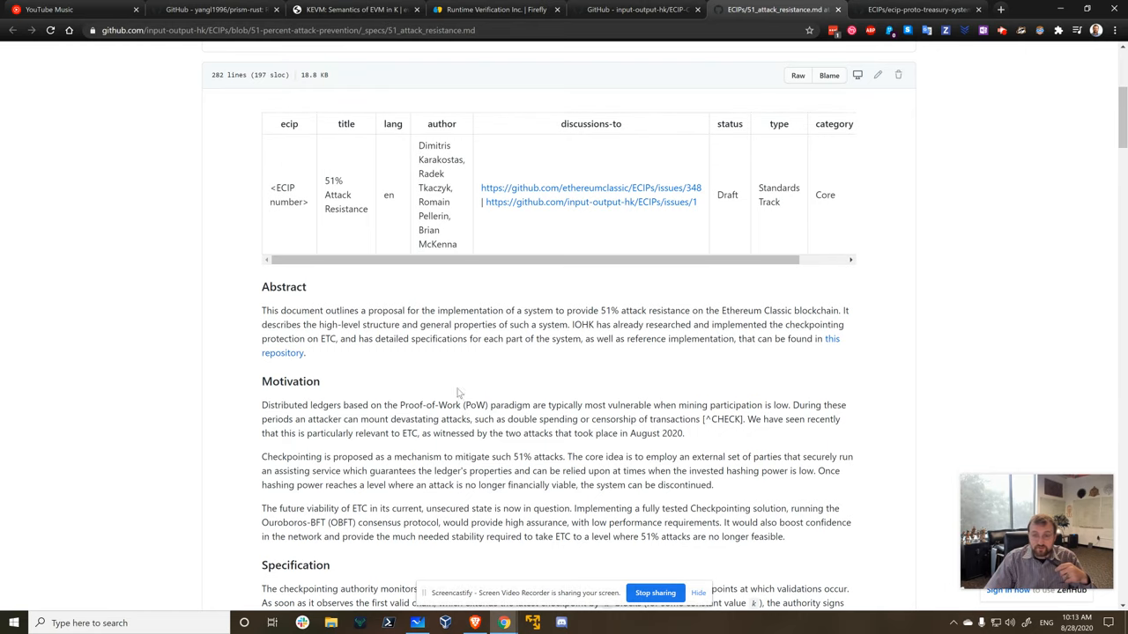
- Follow the Abstract's 'GitHub repository' link to the reference implementation
left_click(630, 10)
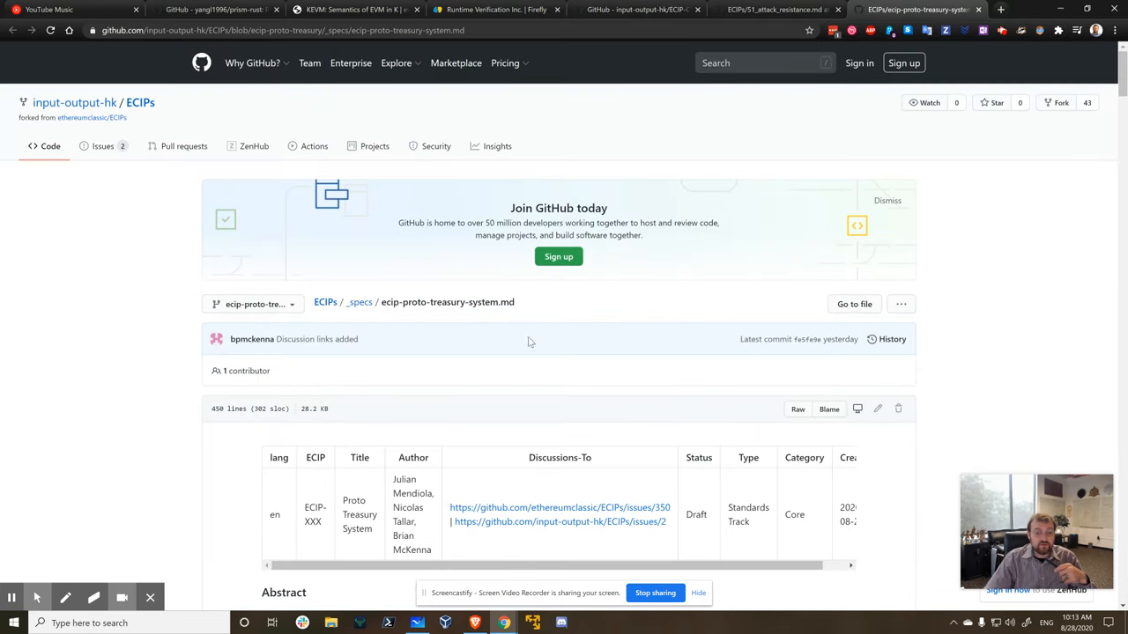
scroll("down", 3)
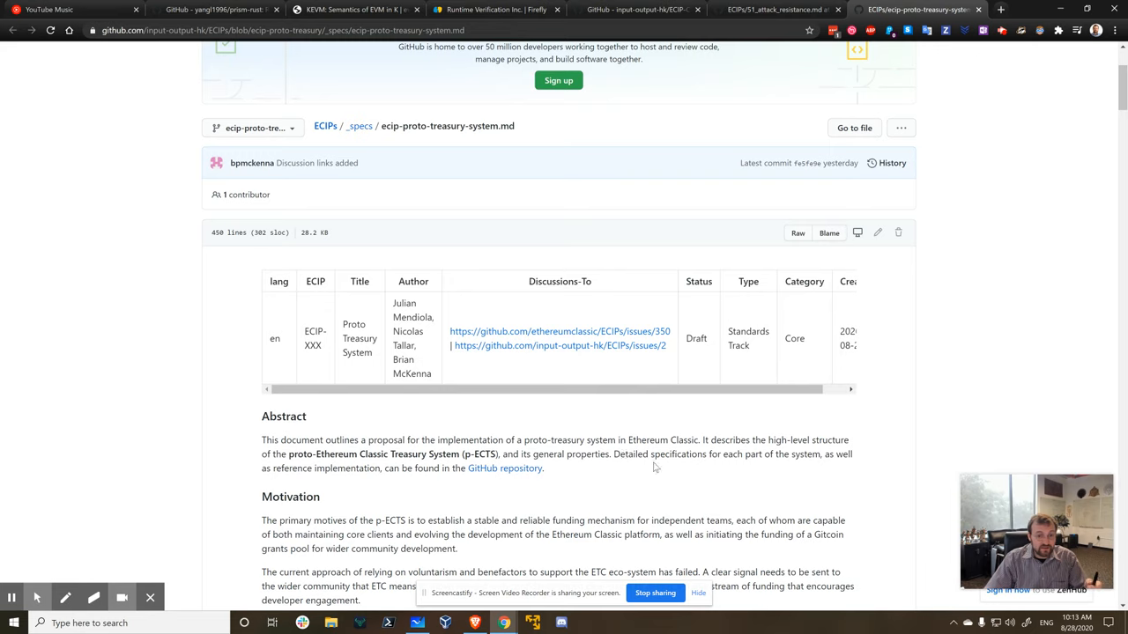
mouse_move(644, 431)
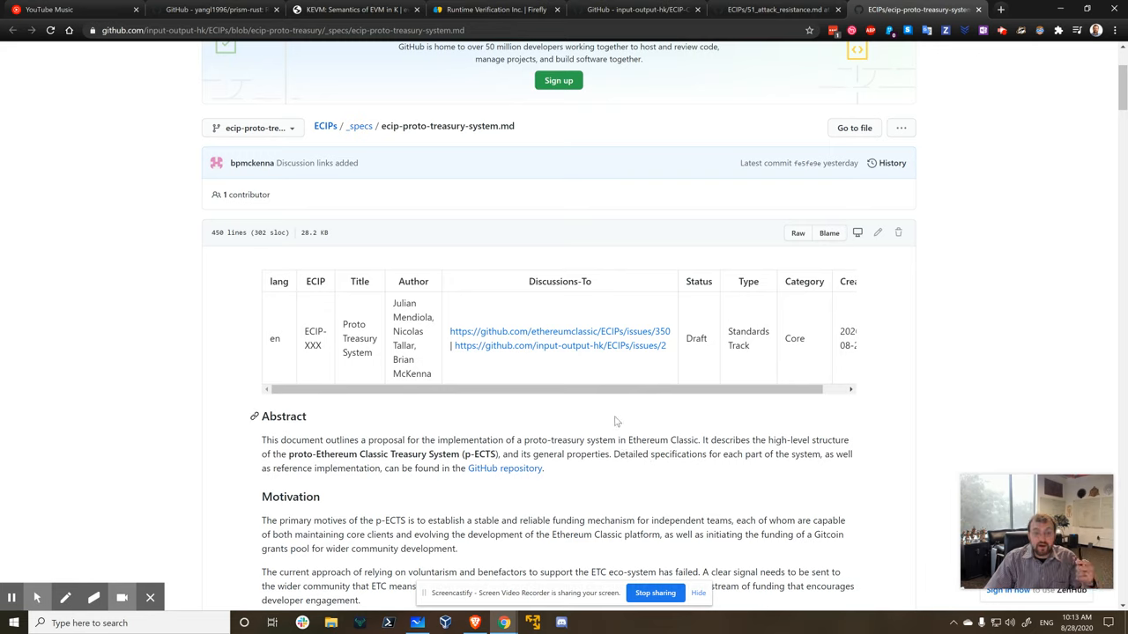
mouse_move(601, 415)
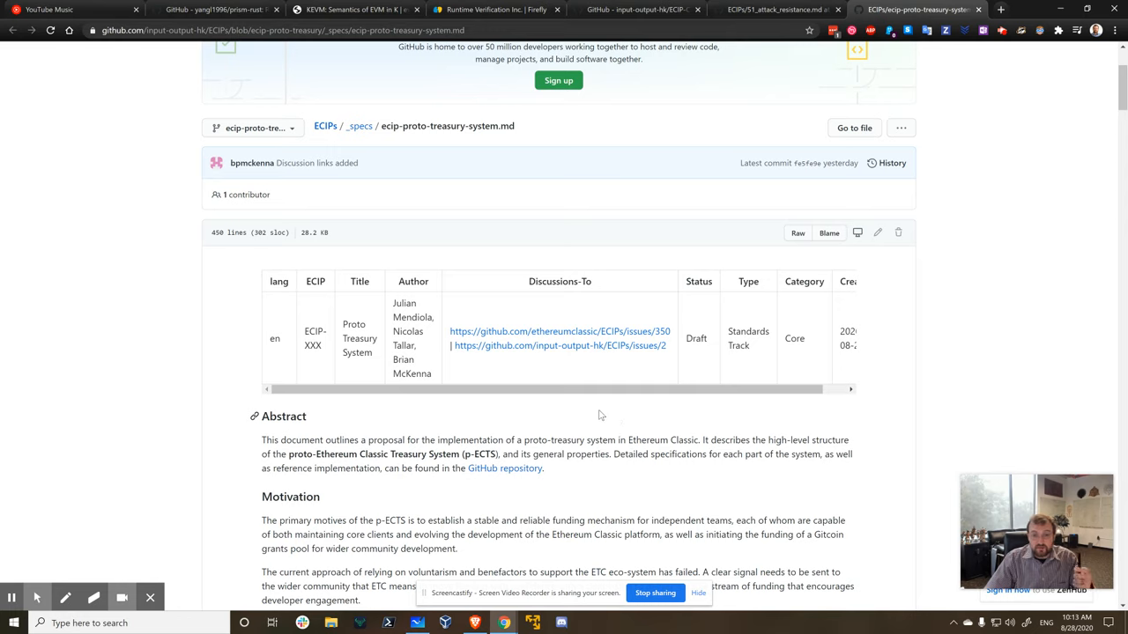
mouse_move(580, 421)
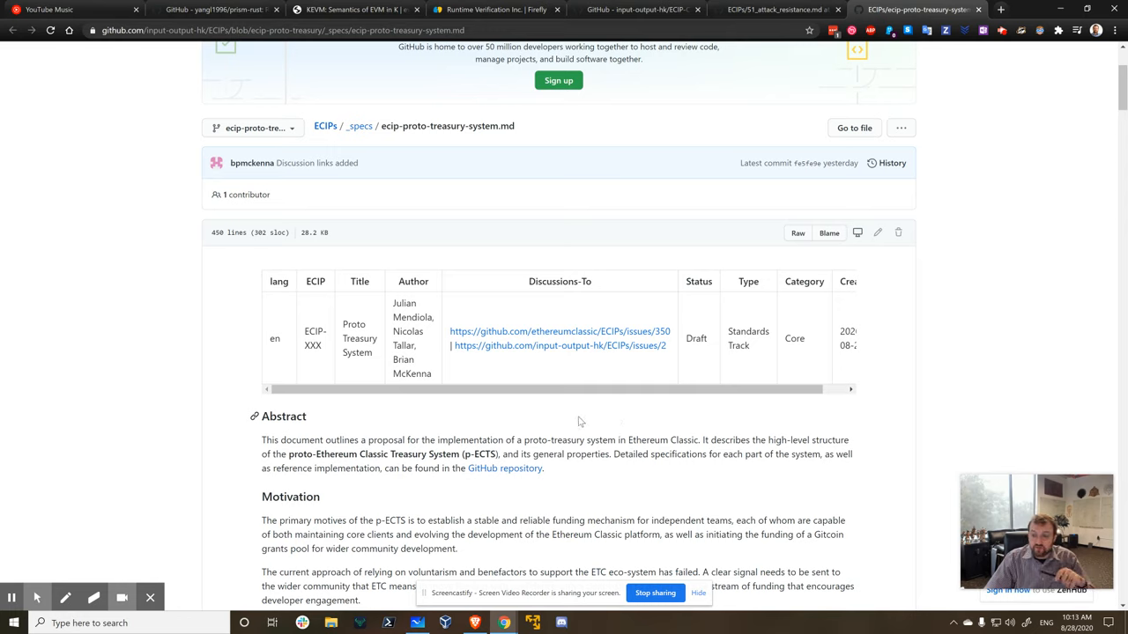
mouse_move(514, 415)
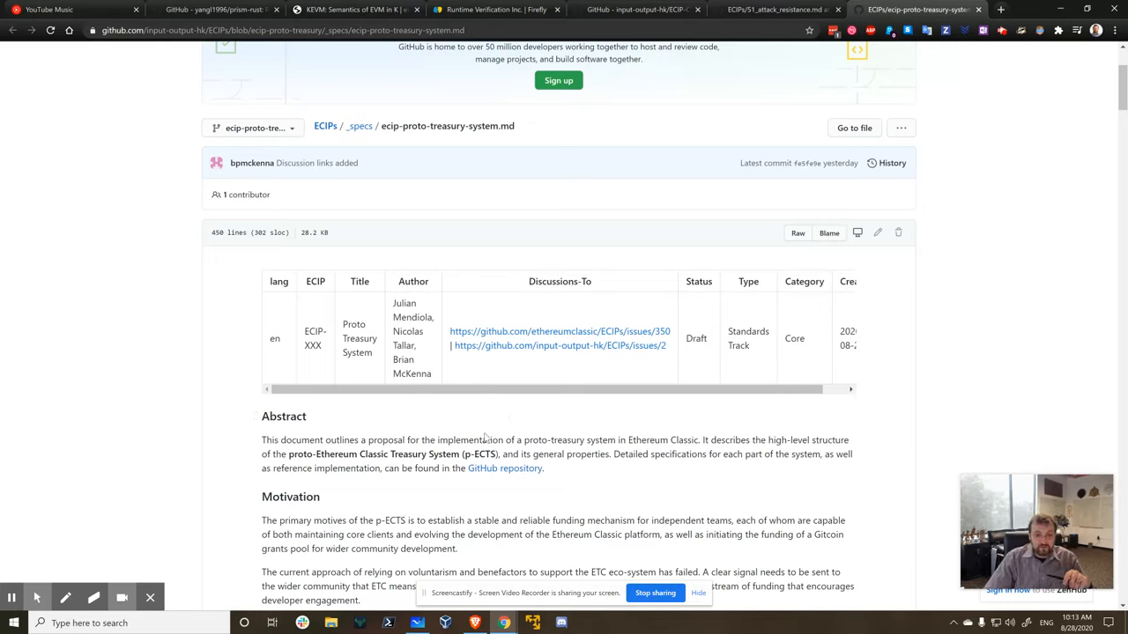
left_click(504, 468)
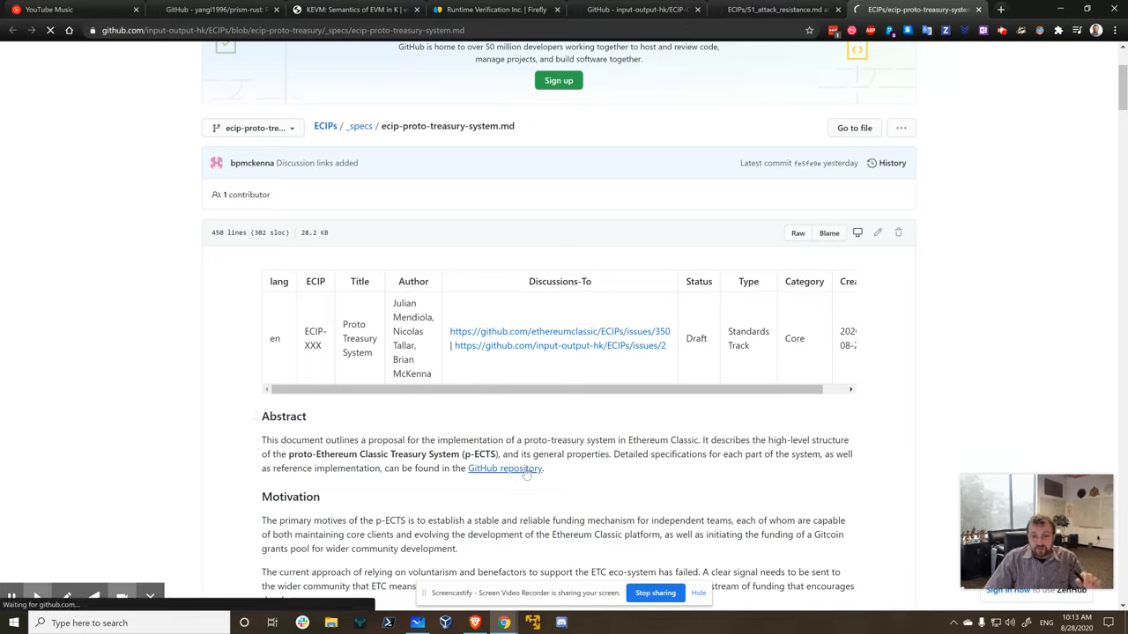
- Open the etc_treasury_system repository and scroll through its page
left_click(504, 468)
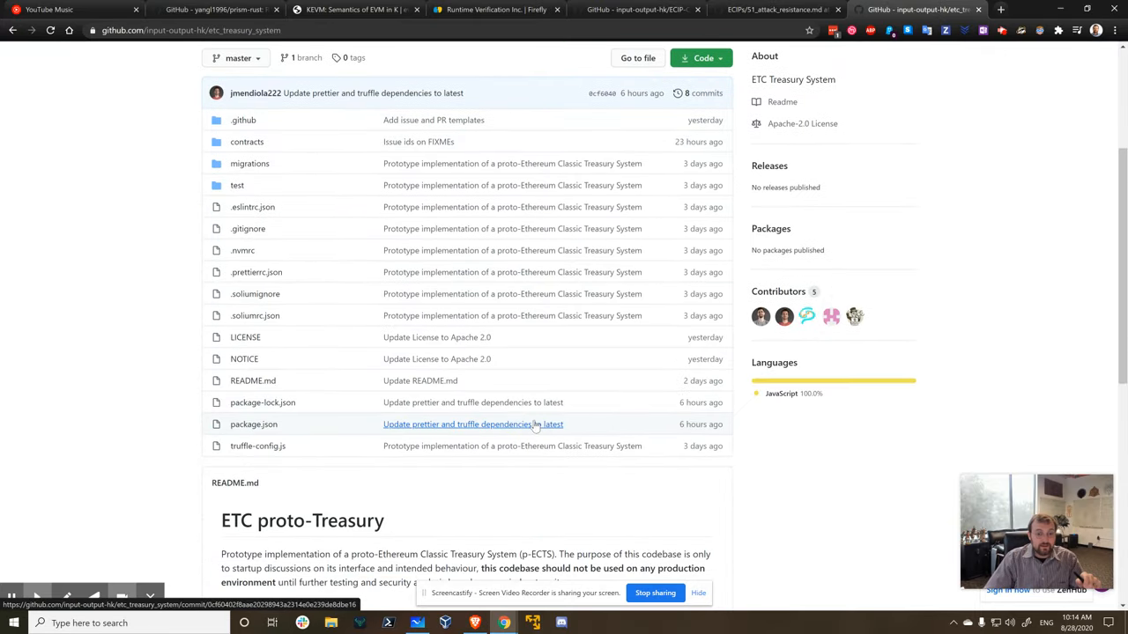
scroll("down", 3)
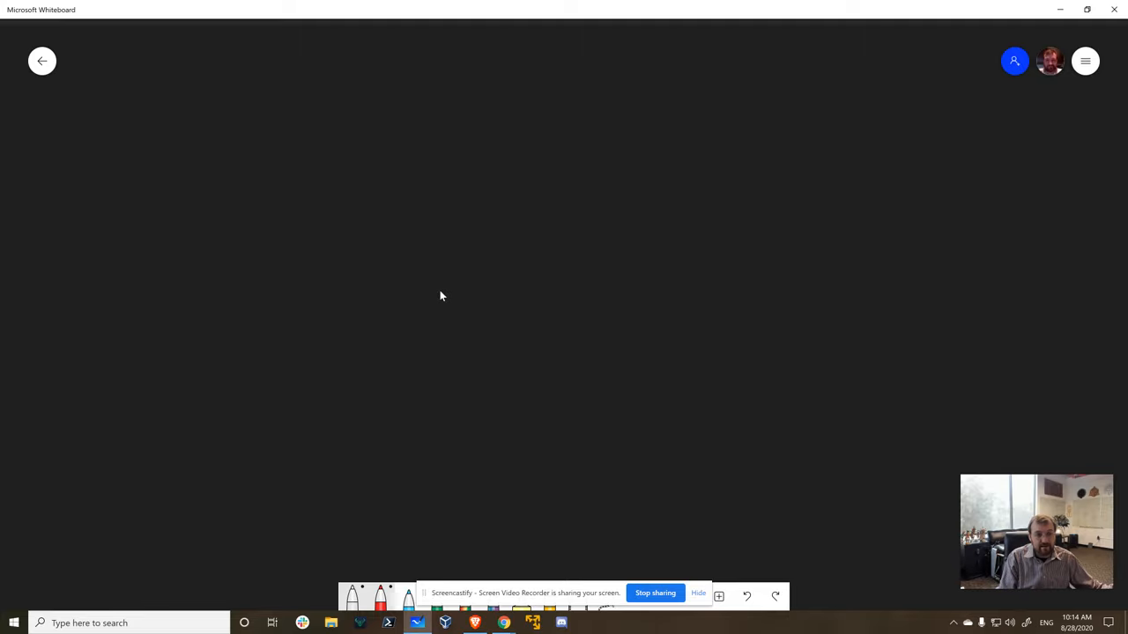
- Handwrite stages U P ? C, underline U, and list two numbered ECIPs
left_click_drag(212, 75, 245, 96)
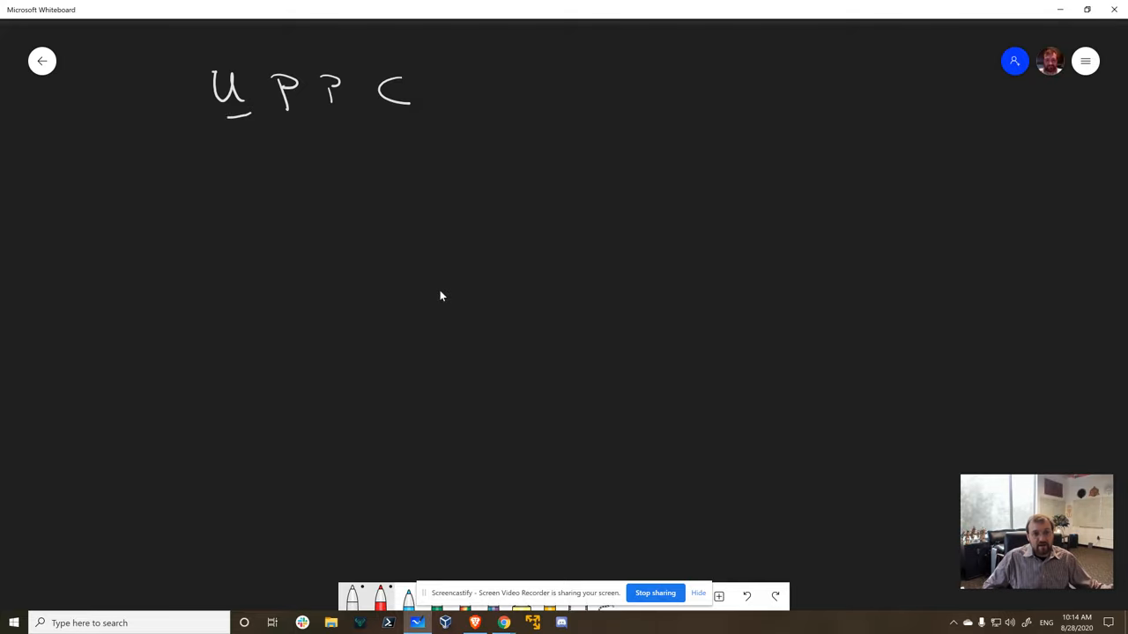
left_click_drag(192, 117, 251, 115)
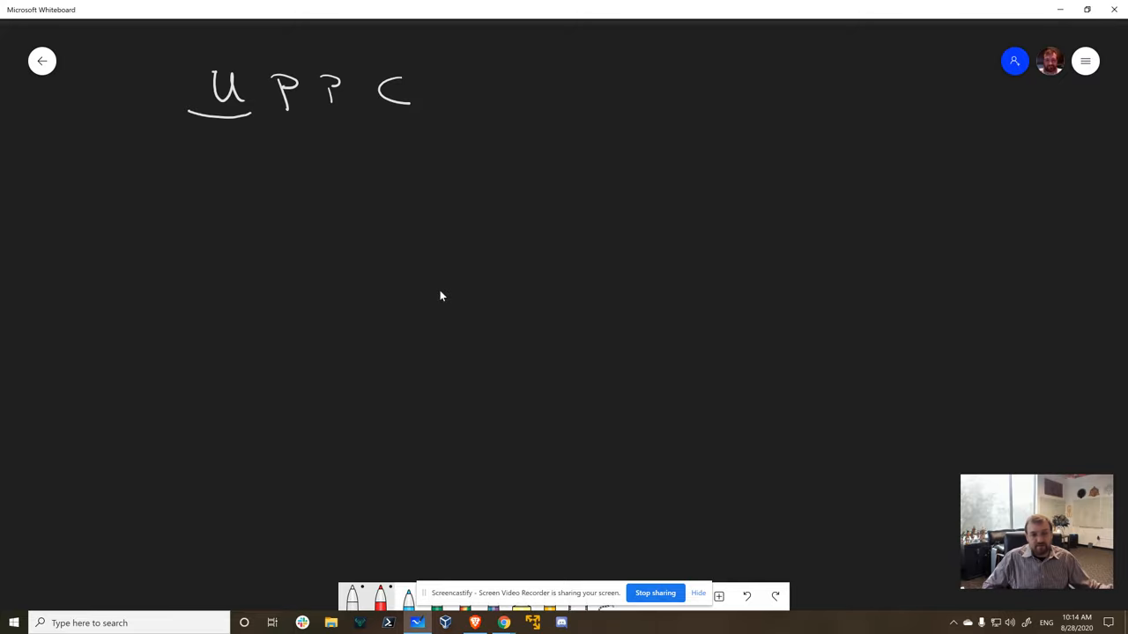
left_click_drag(189, 163, 218, 150)
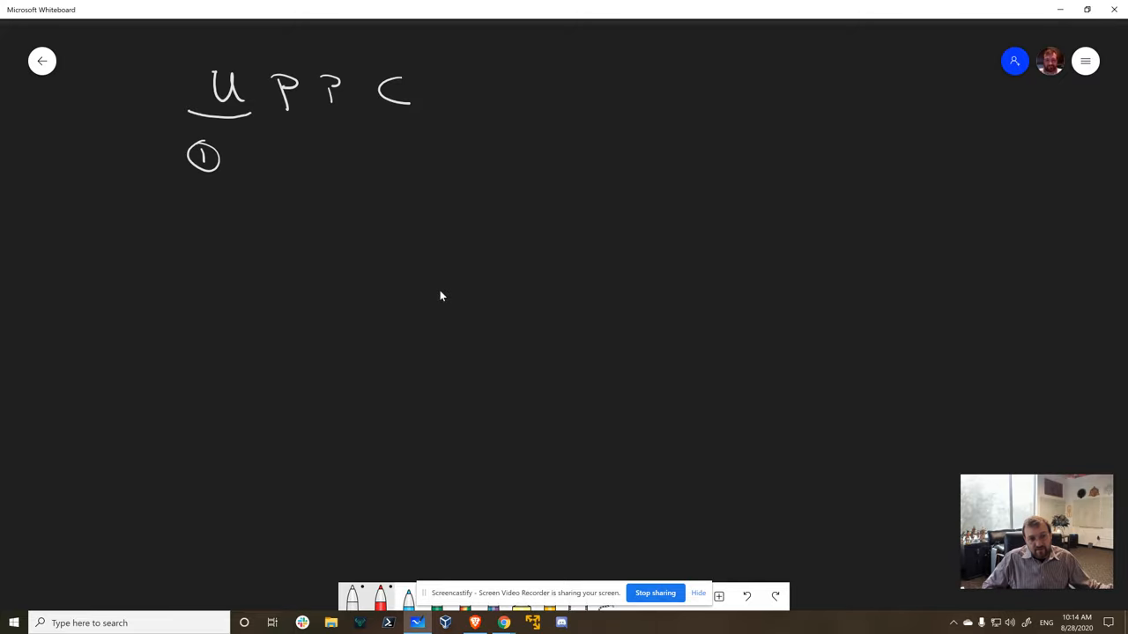
left_click_drag(231, 163, 275, 163)
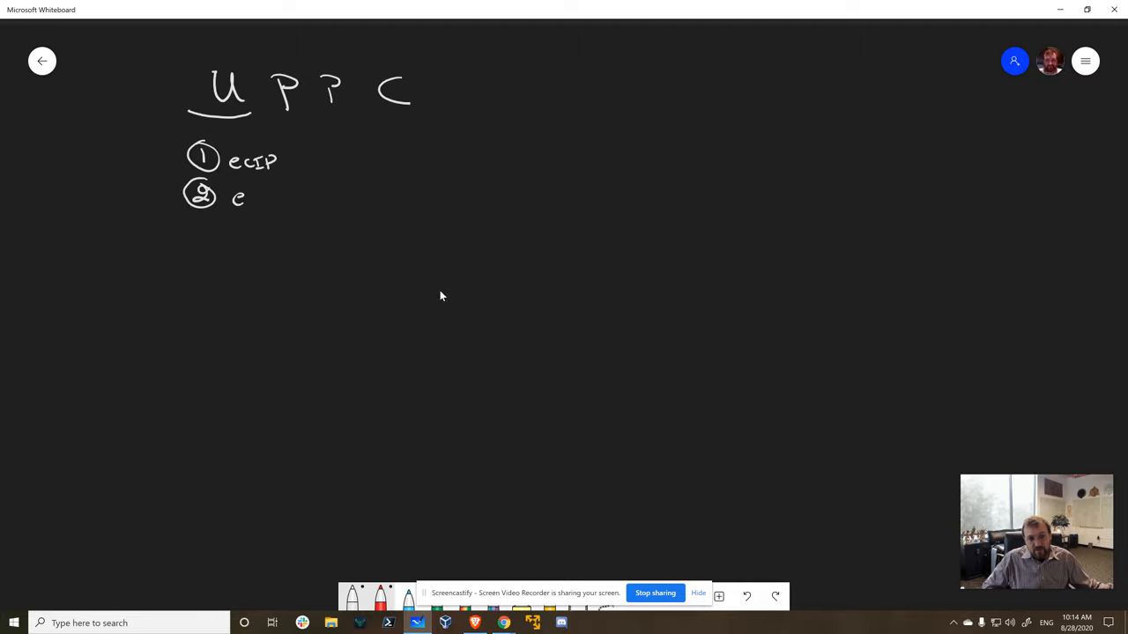
left_click_drag(238, 199, 282, 198)
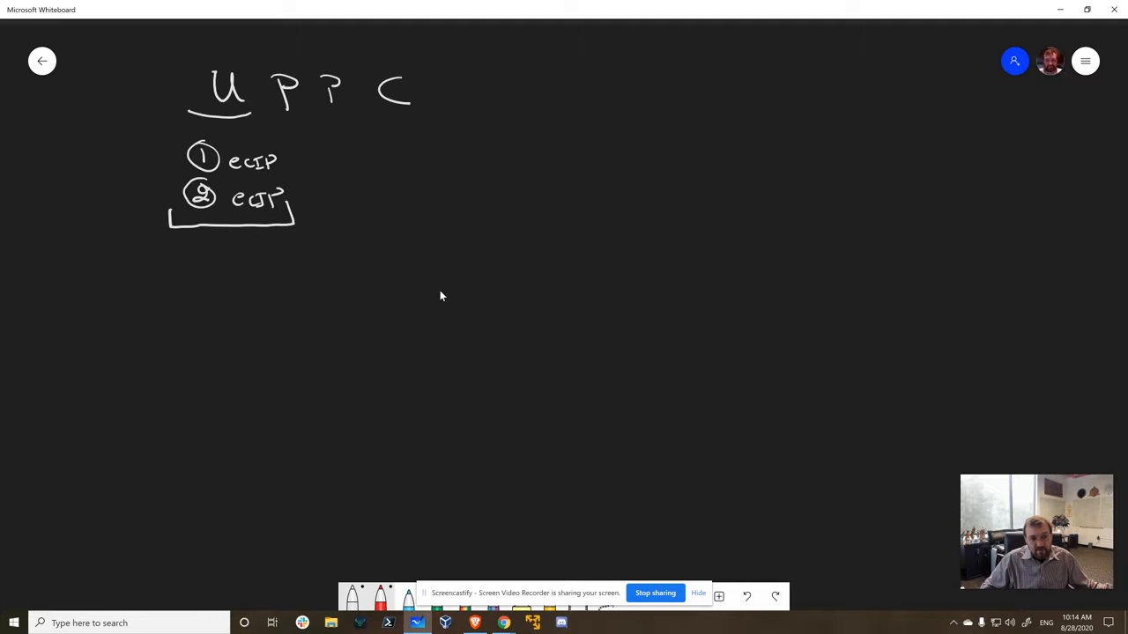
- Add Next Week Meeting, 30 min Presentation, Q&A, arrows and a boundary line
left_click_drag(172, 256, 225, 260)
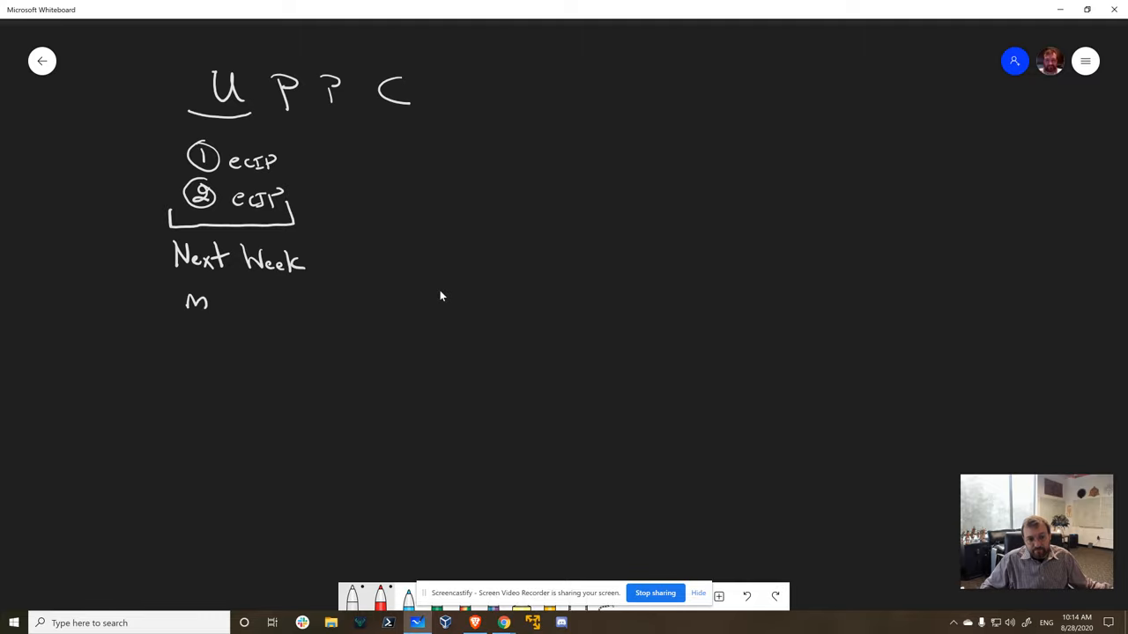
left_click_drag(202, 304, 273, 313)
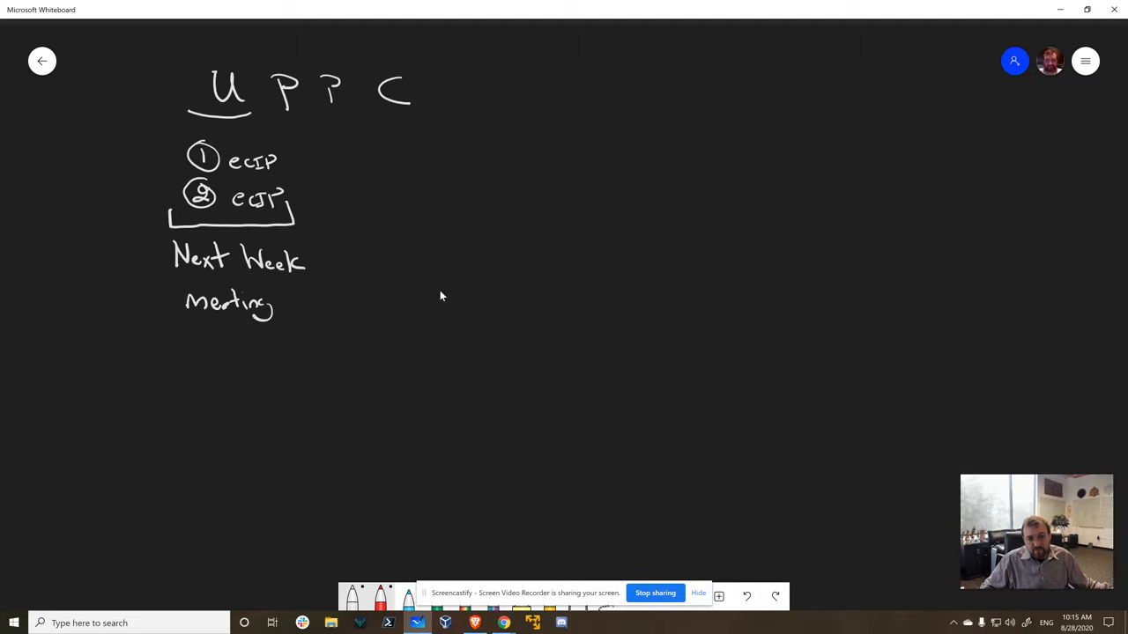
left_click_drag(176, 335, 207, 352)
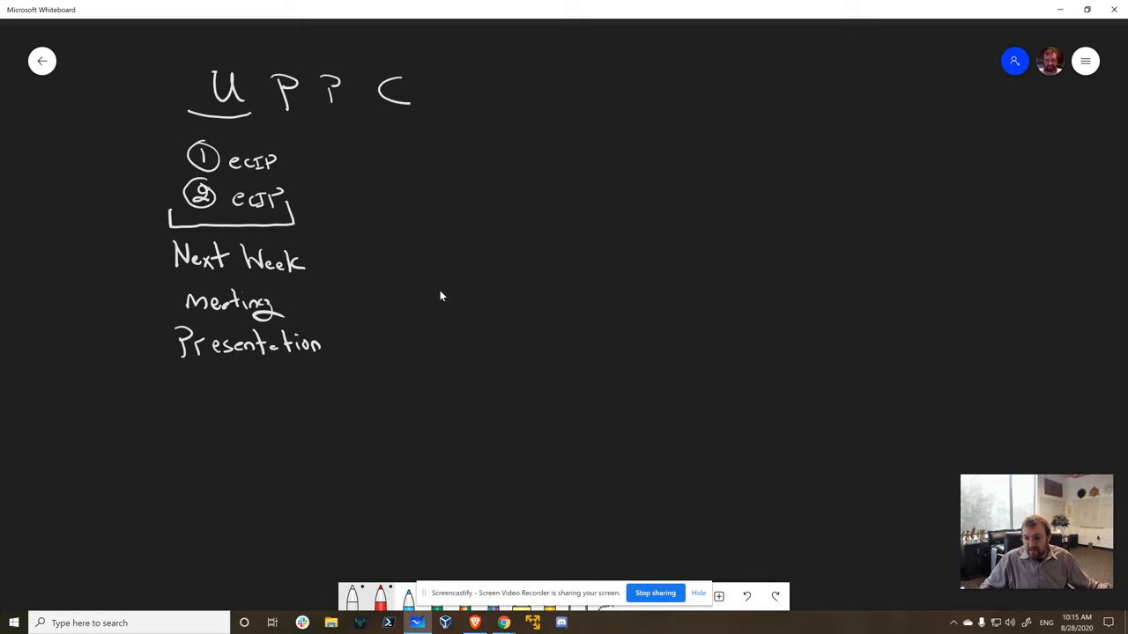
left_click_drag(132, 150, 167, 151)
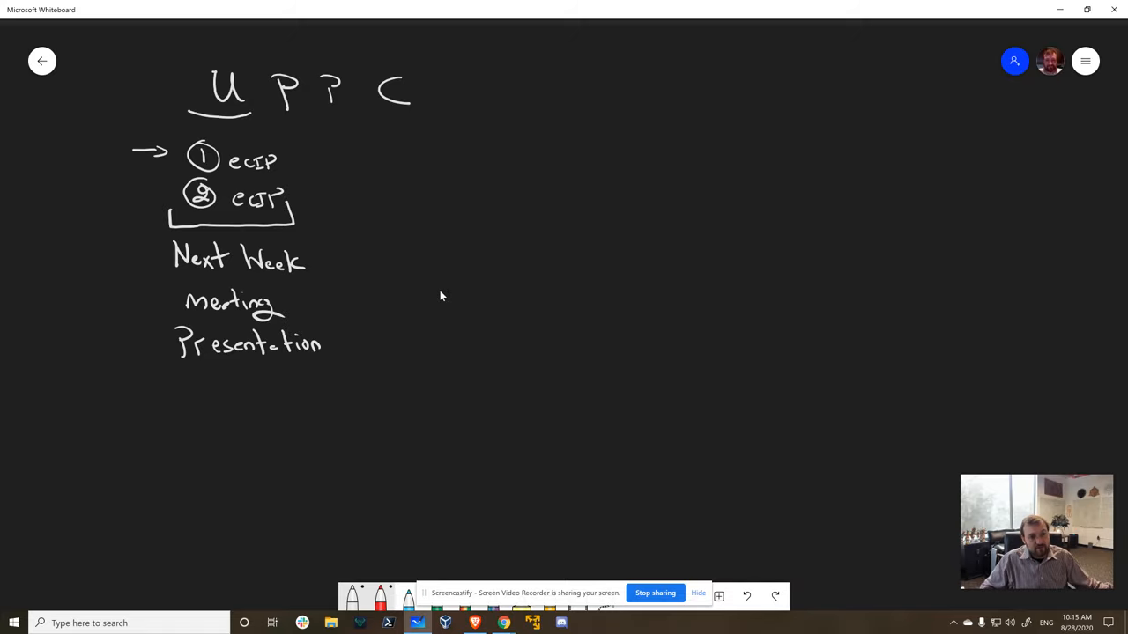
left_click_drag(88, 150, 163, 190)
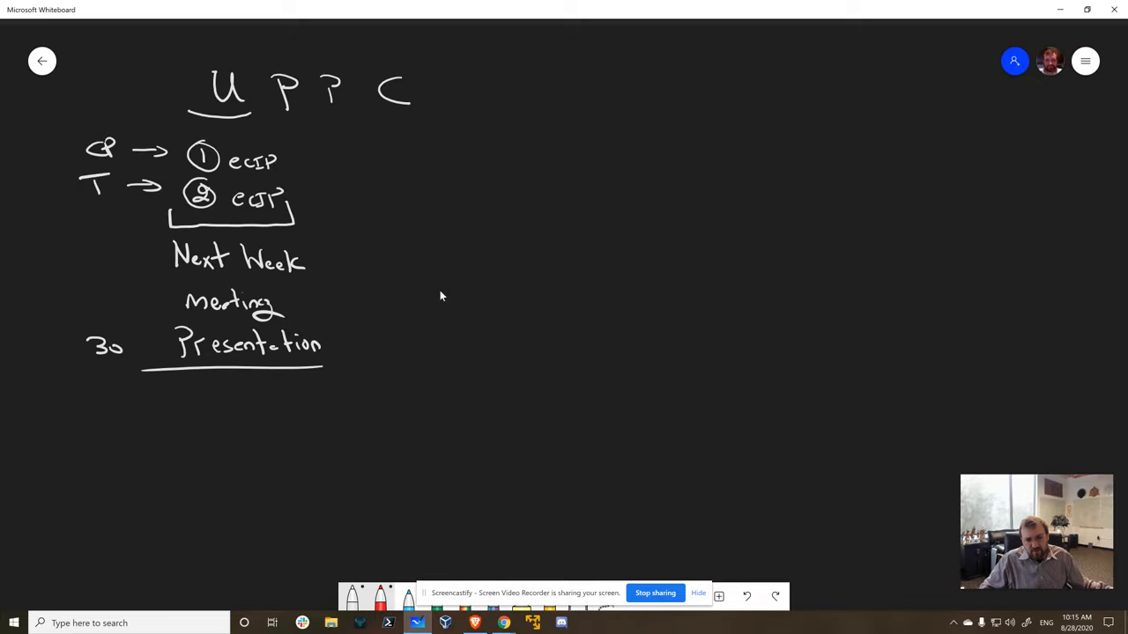
left_click_drag(134, 348, 168, 392)
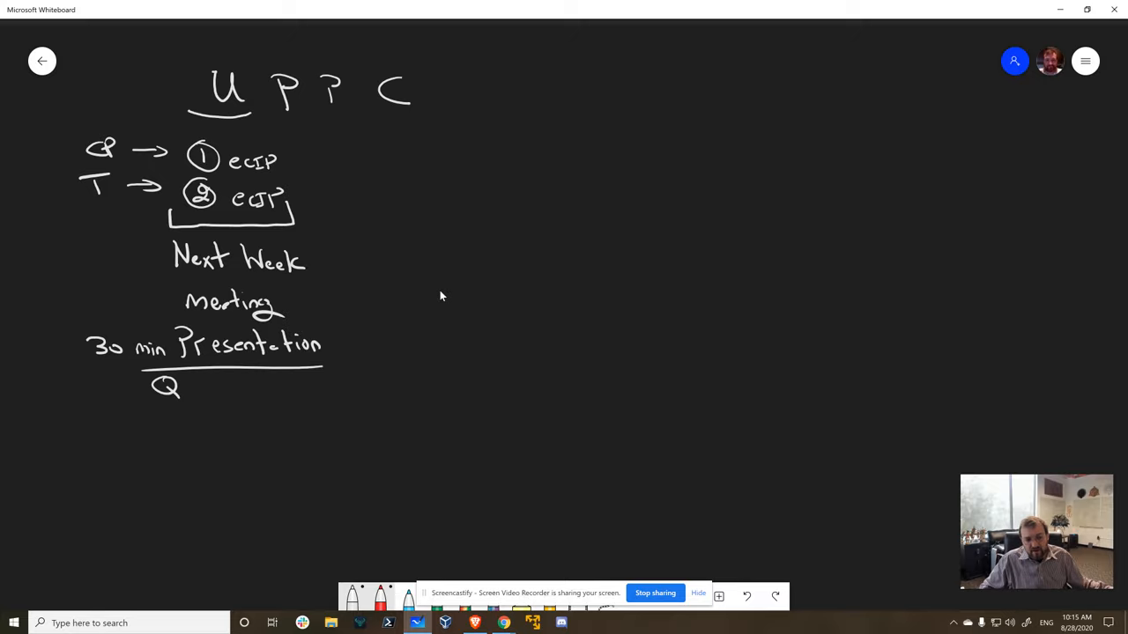
left_click_drag(180, 387, 233, 414)
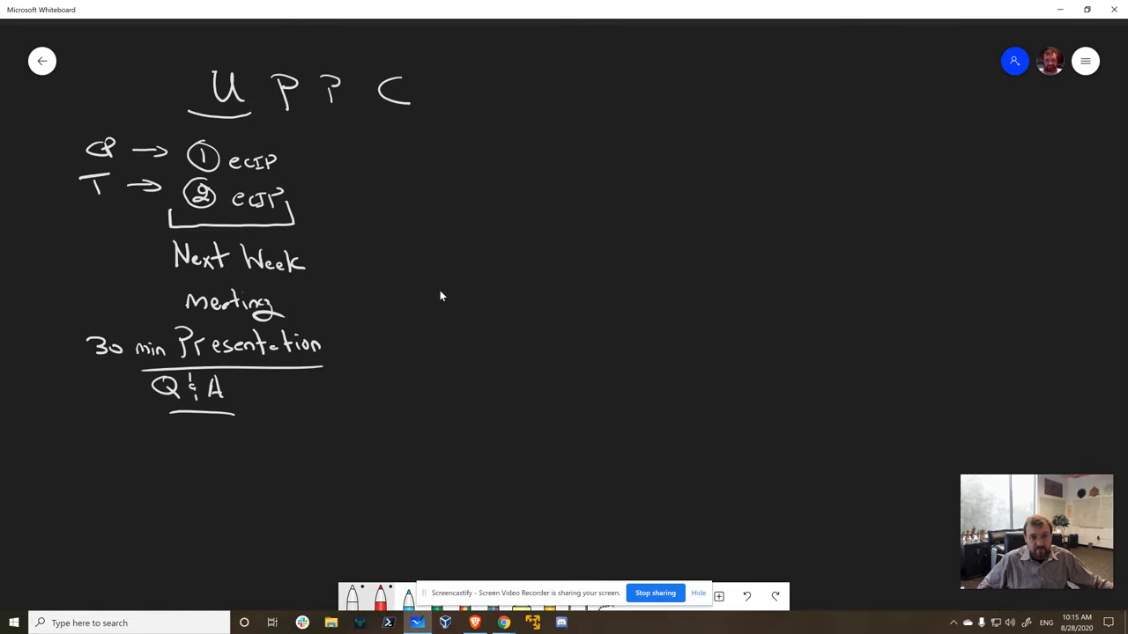
left_click_drag(244, 44, 344, 344)
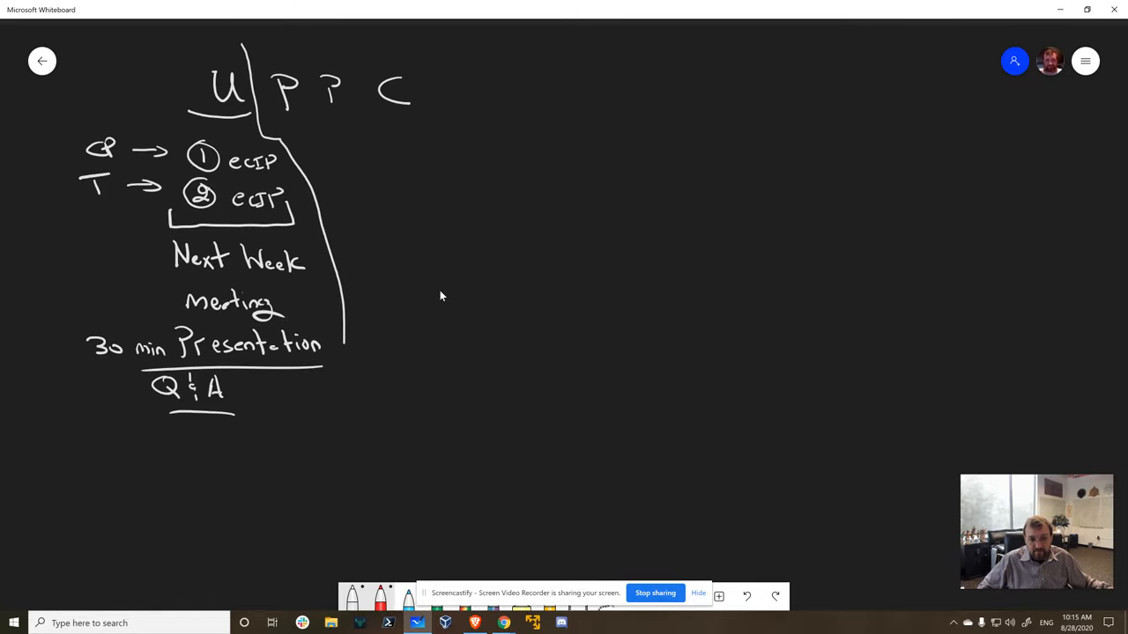
- Draw a curved column divider, then handwrite and underline Mantis
left_click_drag(101, 44, 48, 185)
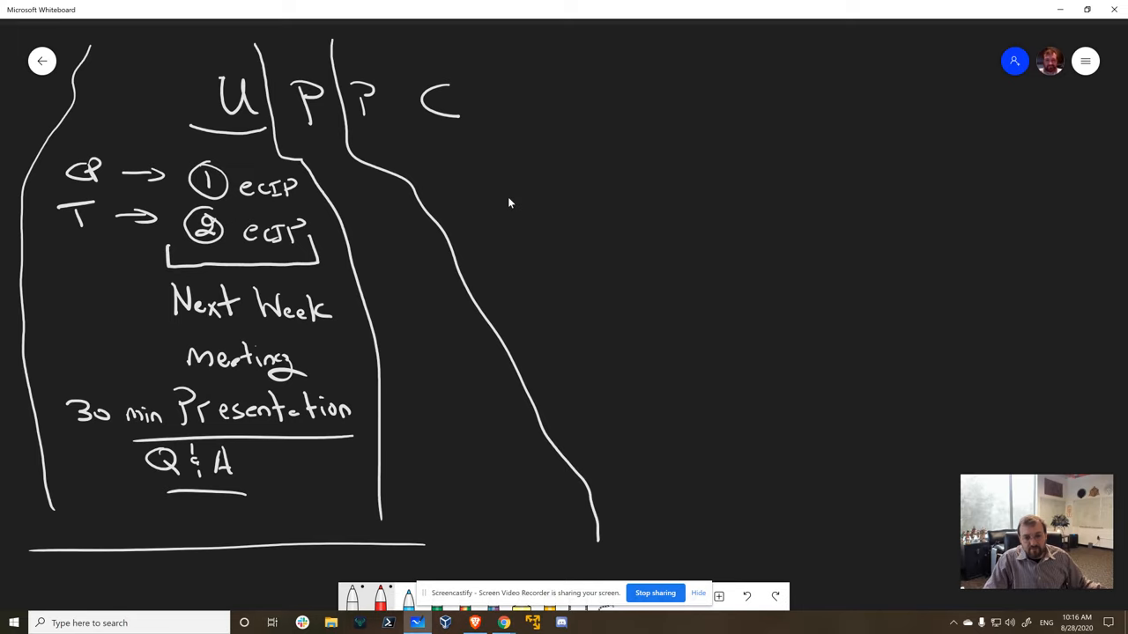
left_click_drag(401, 379, 454, 370)
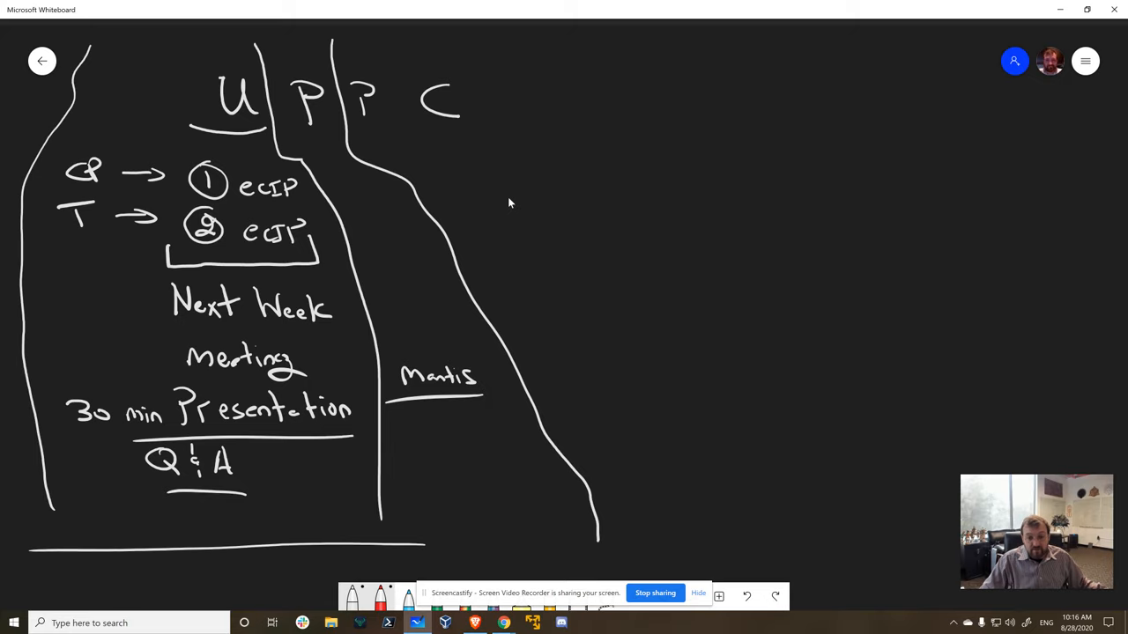
left_click_drag(438, 409, 438, 472)
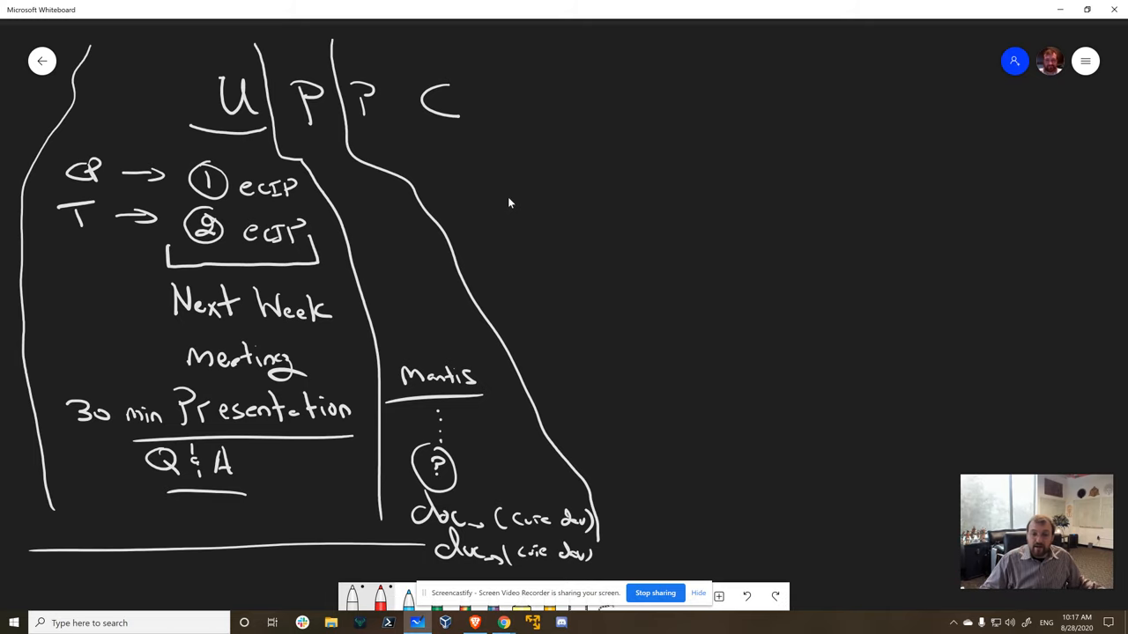
mouse_move(655, 79)
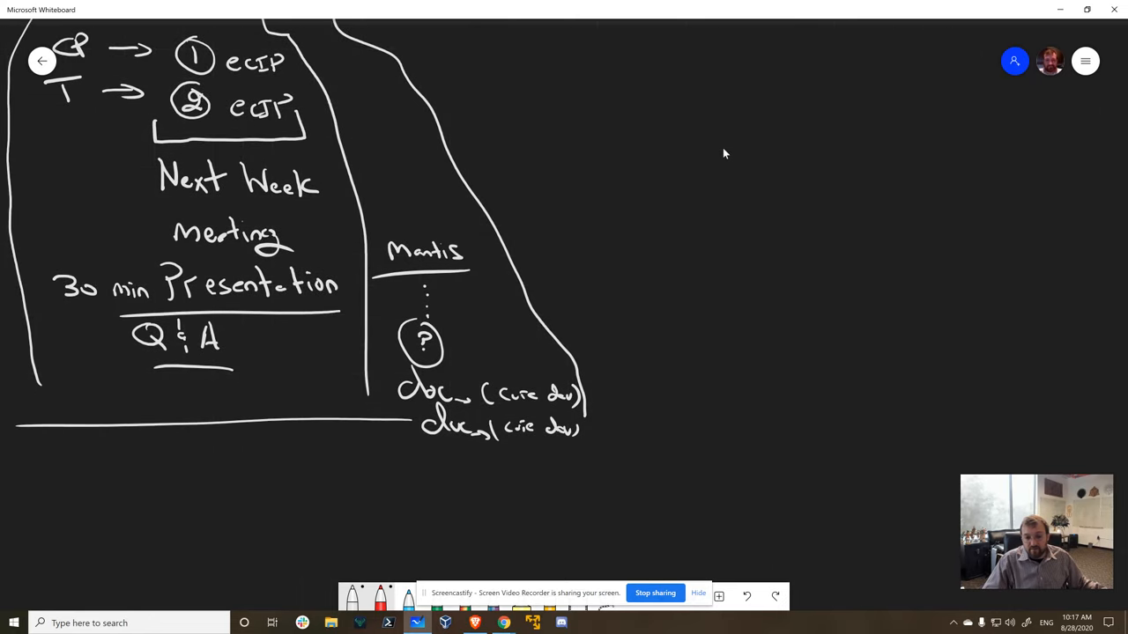
- Handwrite Work listing 1 Week, 1 Month, 3 months and trailing dots
left_click_drag(395, 458, 432, 493)
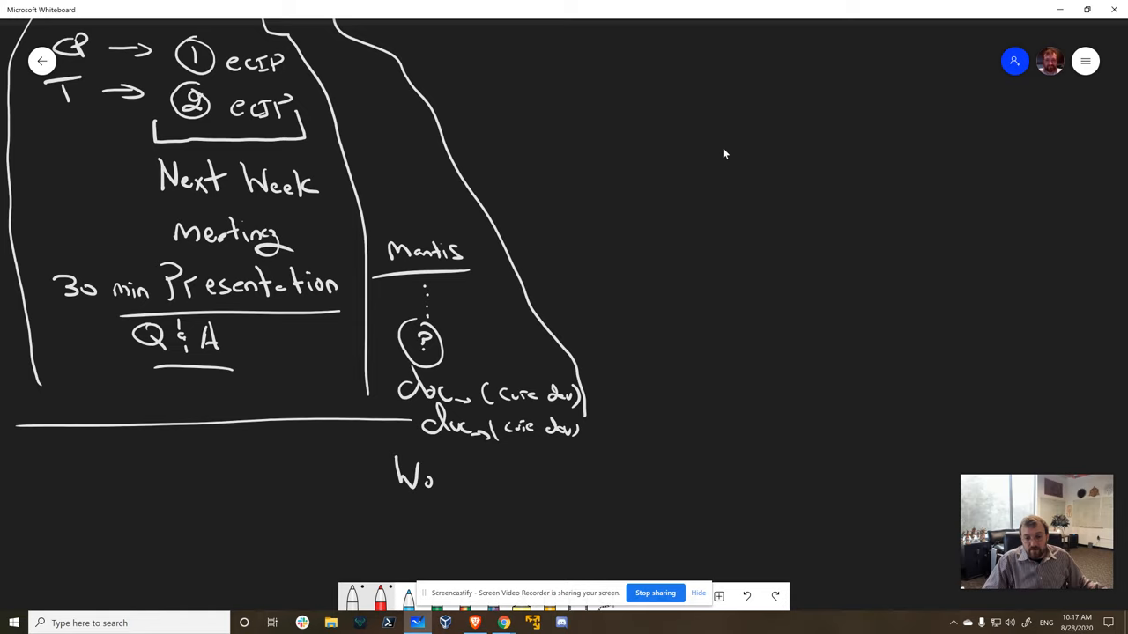
left_click_drag(436, 476, 472, 480)
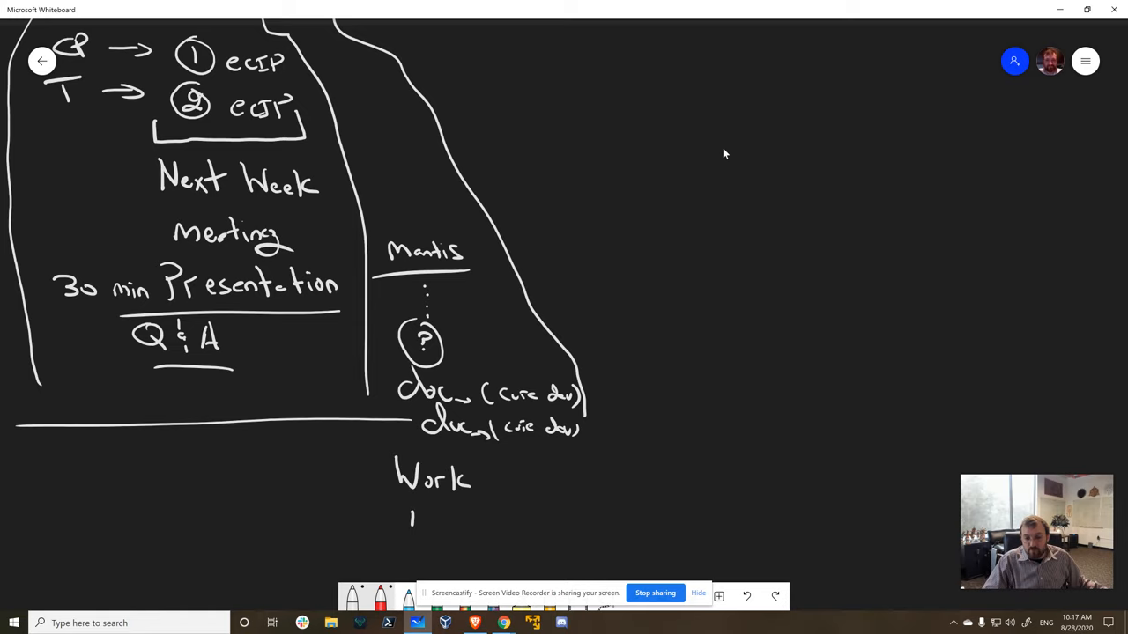
left_click_drag(432, 520, 489, 525)
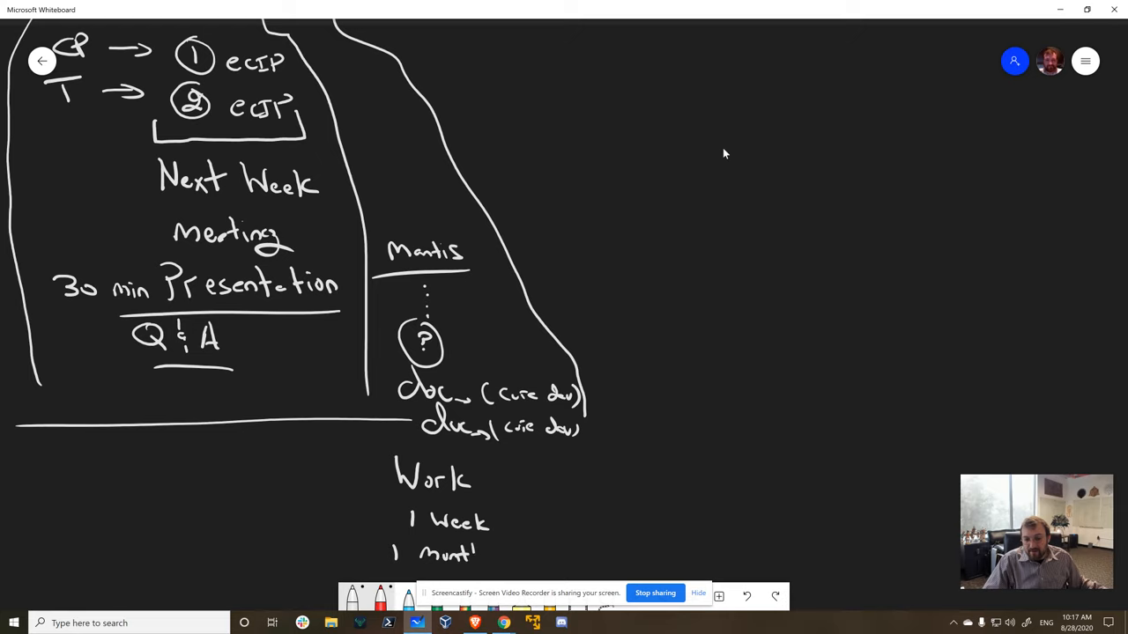
scroll("down", 3)
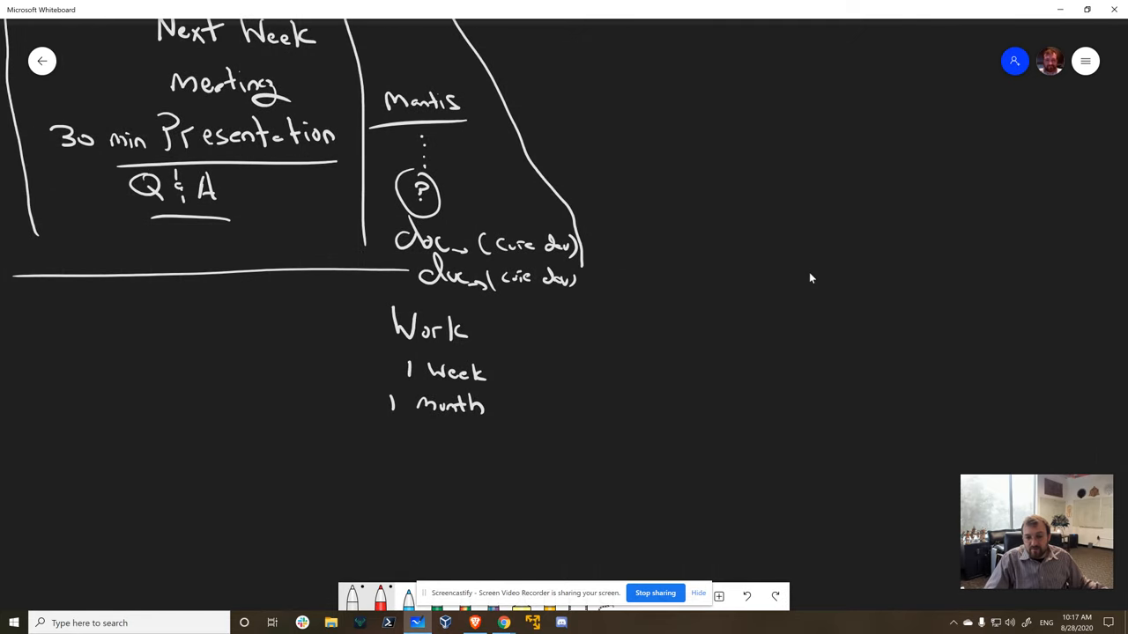
left_click_drag(385, 440, 475, 454)
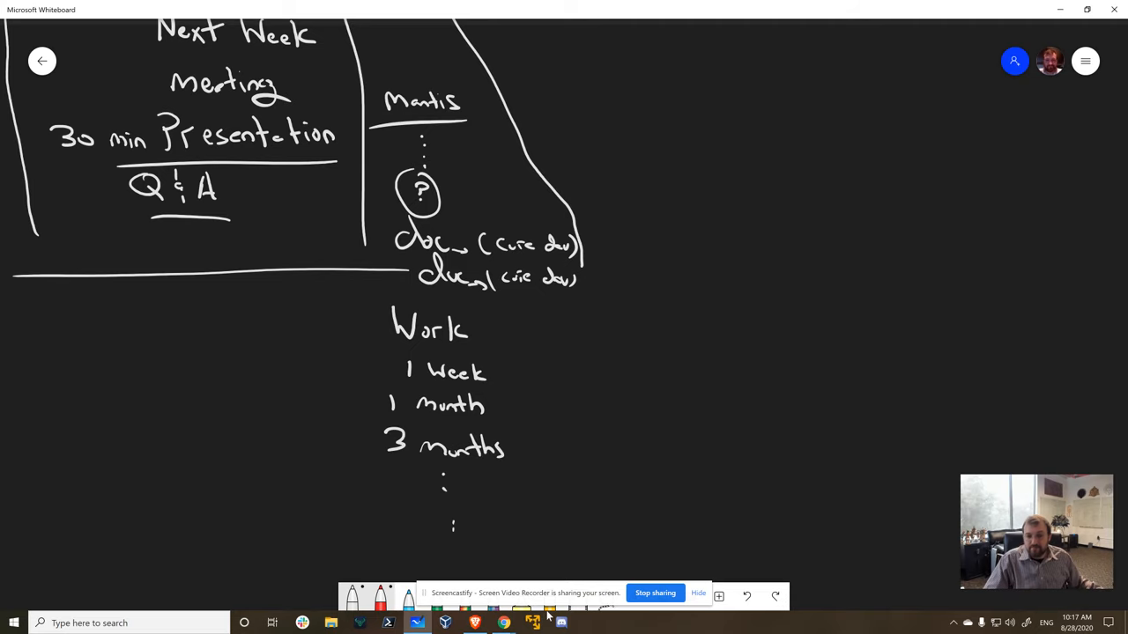
mouse_move(693, 441)
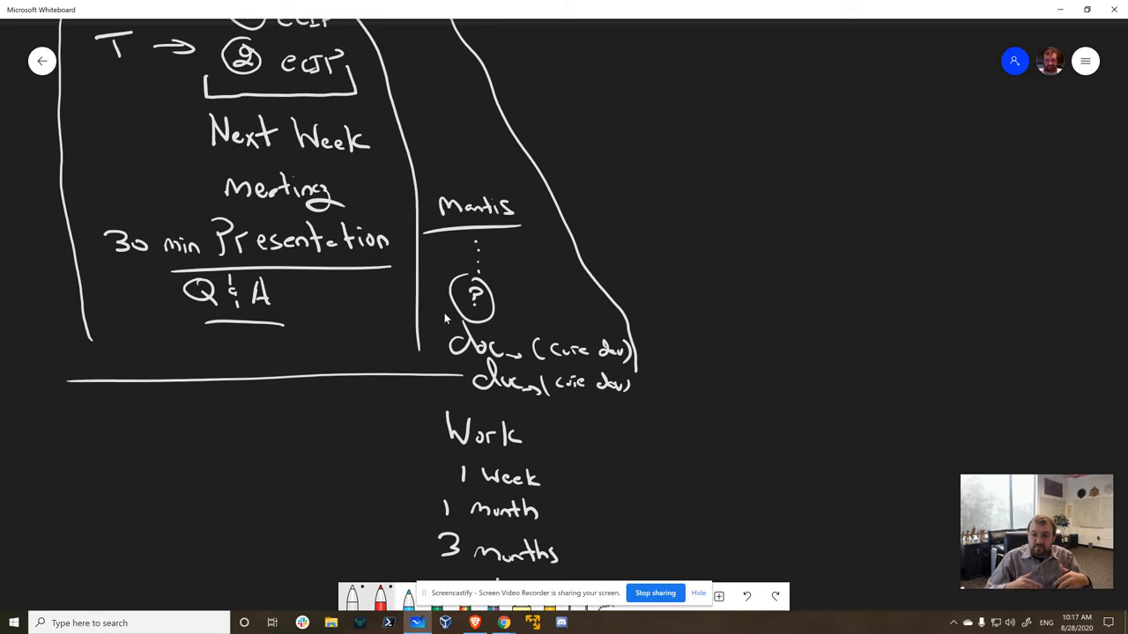
- Write Tim and Kevin into the first column and draw a Philosophy region
scroll("down", 3)
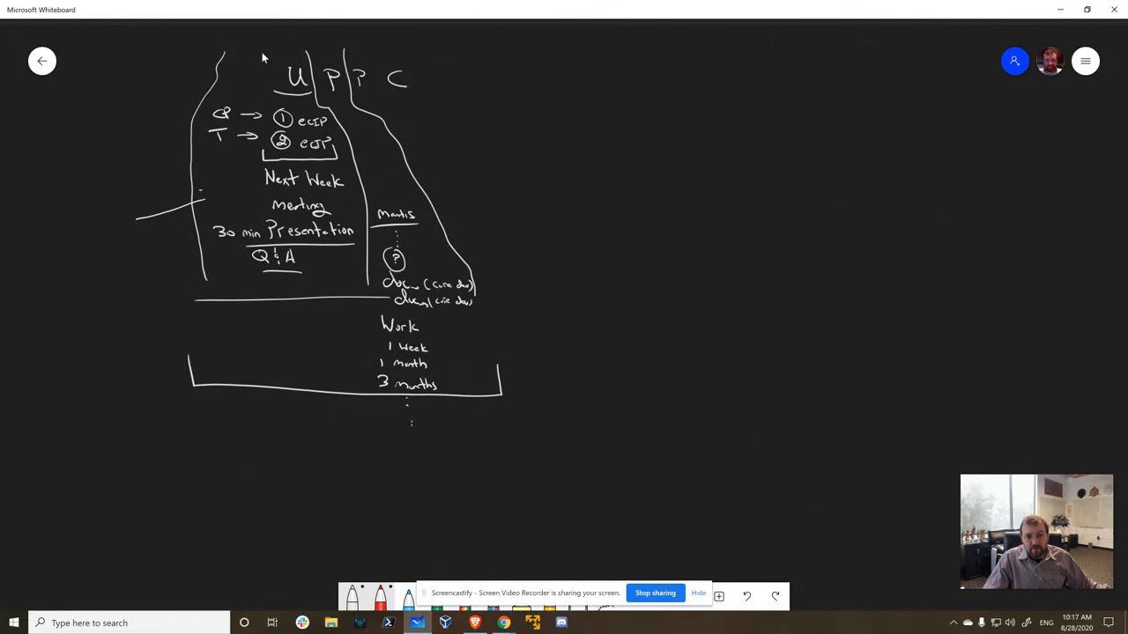
left_click_drag(88, 202, 220, 198)
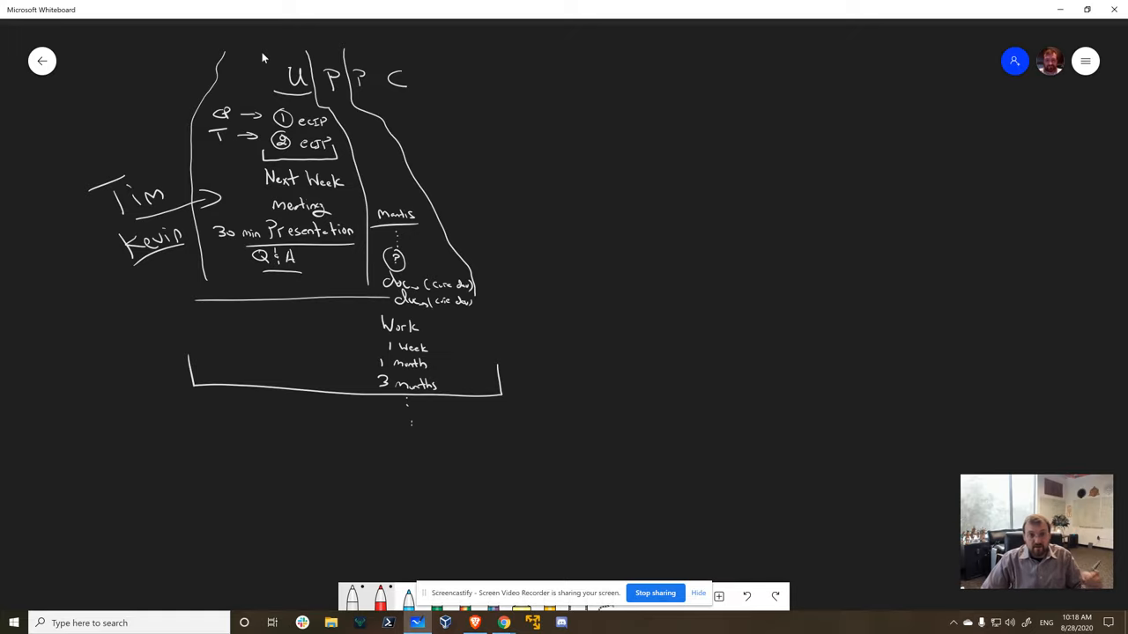
mouse_move(105, 6)
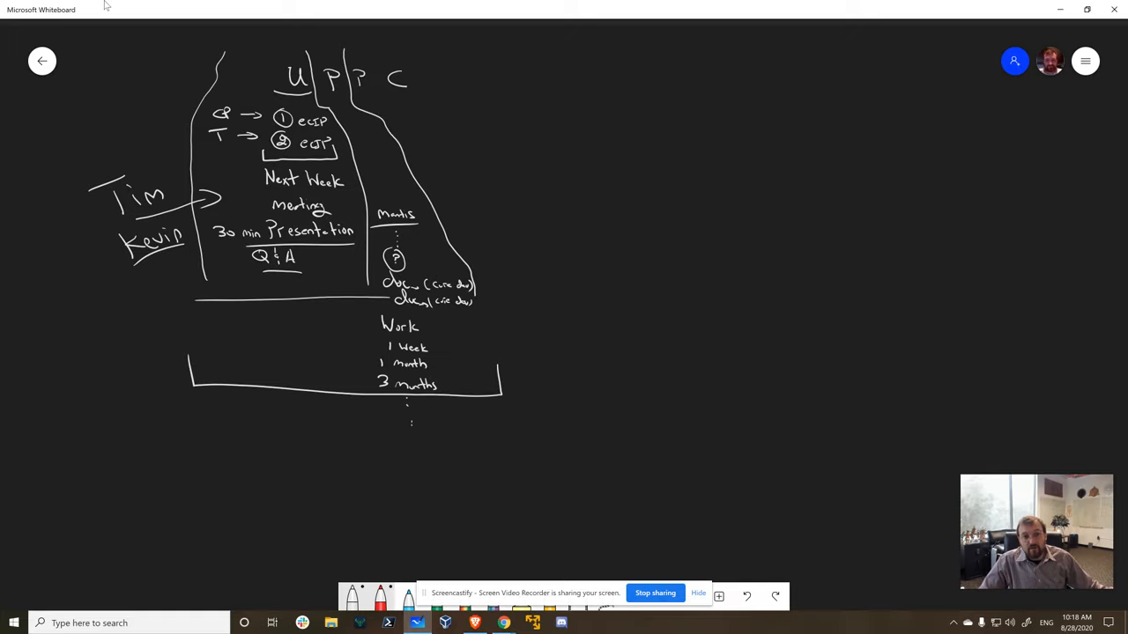
left_click_drag(374, 49, 667, 262)
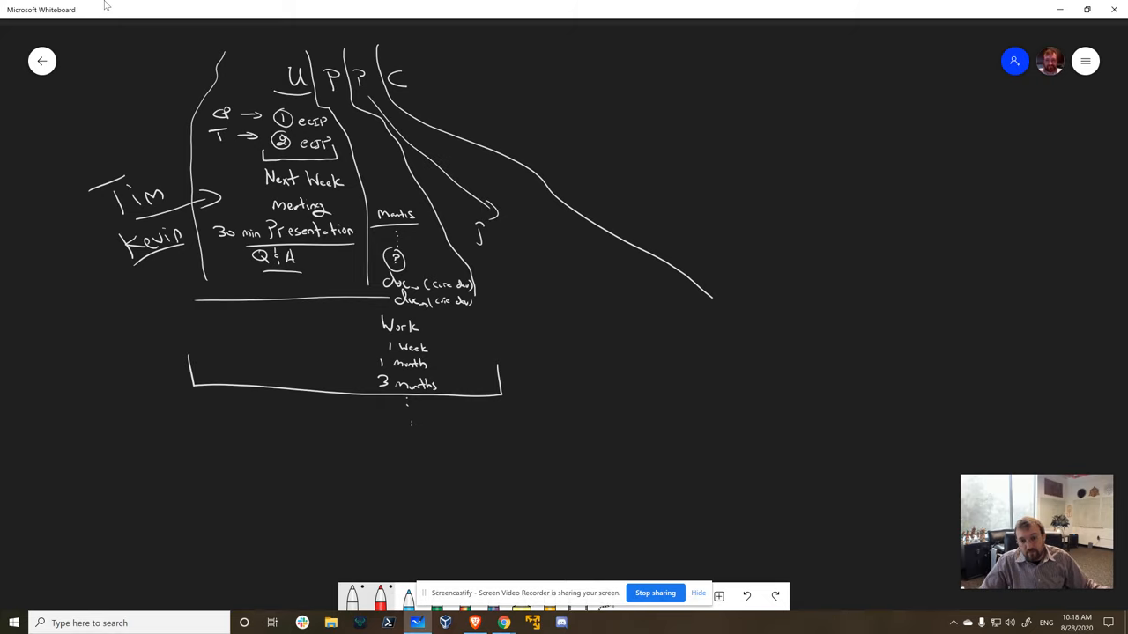
type("Philoso")
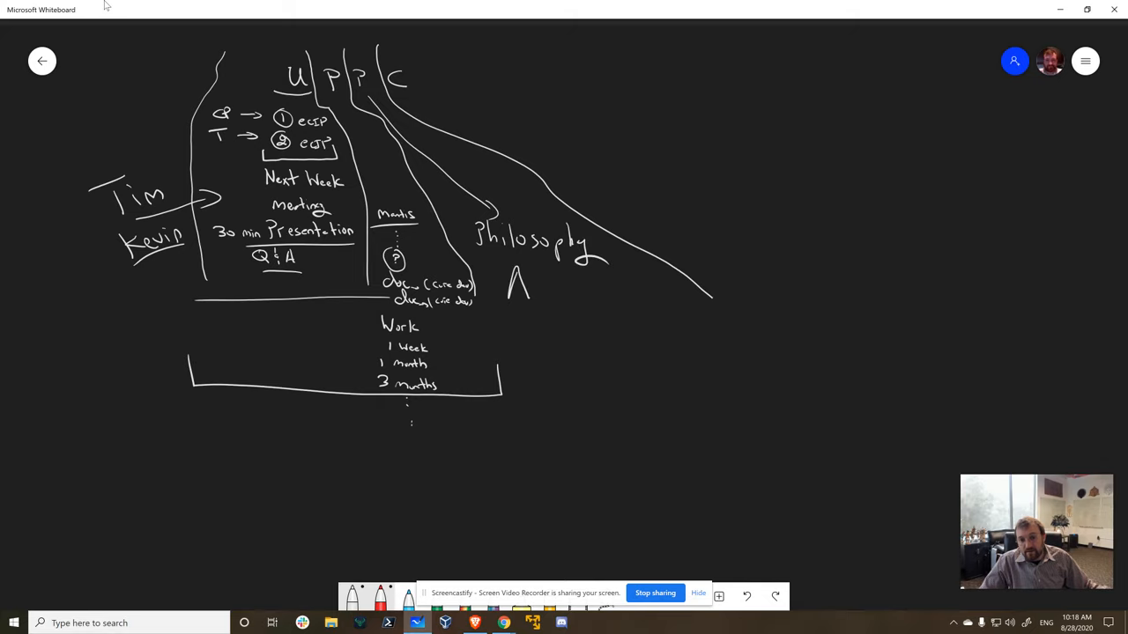
- Handwrite Argument and Our Values under Philosophy, underlining the last line
left_click_drag(520, 291, 585, 303)
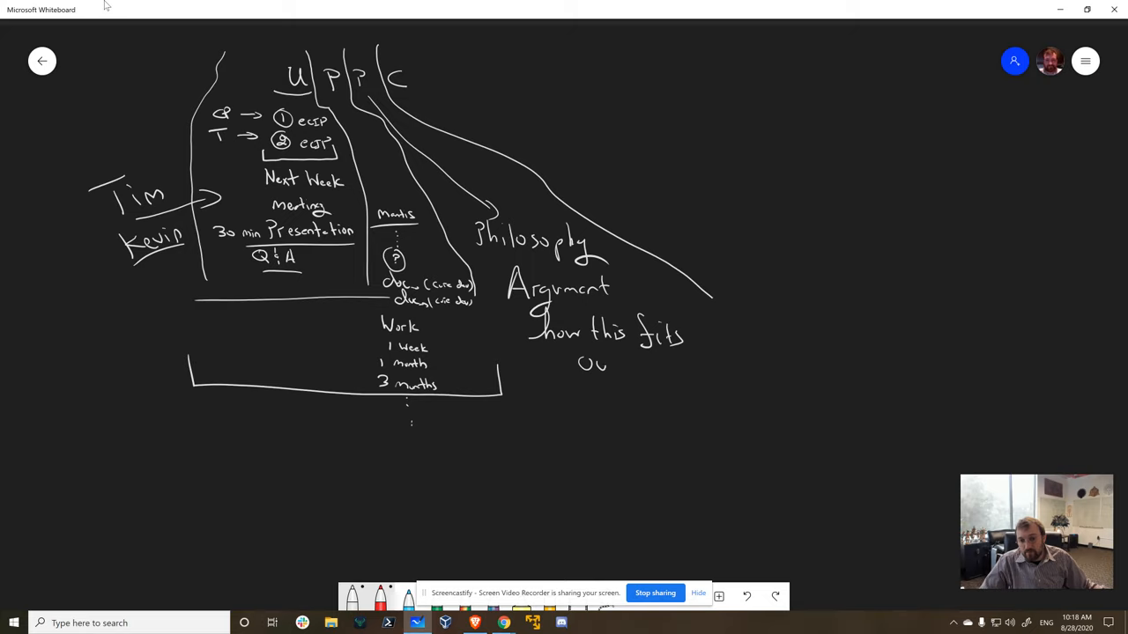
left_click_drag(626, 366, 682, 370)
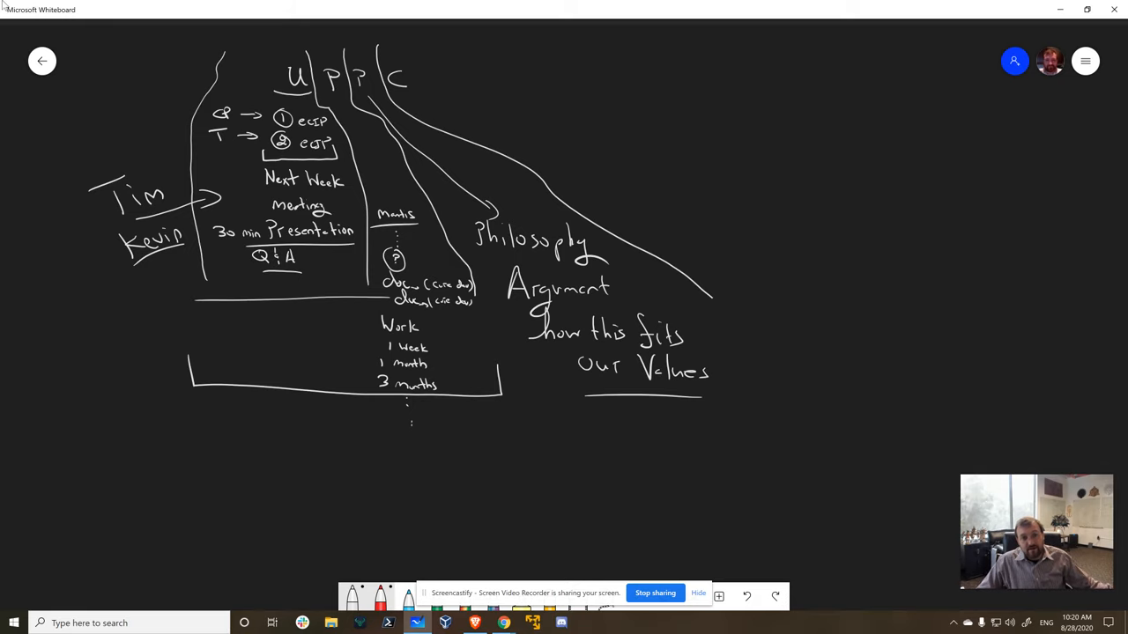
- Draw a curved boundary with I1, I2, I3 columns, each listing y, p, p
left_click_drag(426, 45, 876, 176)
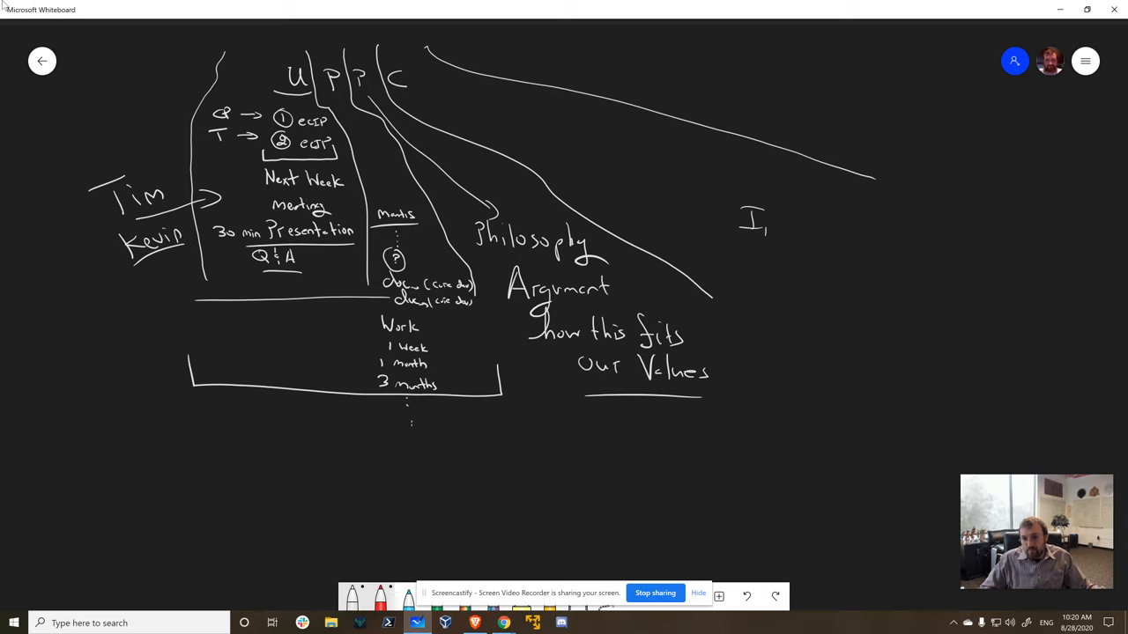
left_click_drag(753, 238, 762, 282)
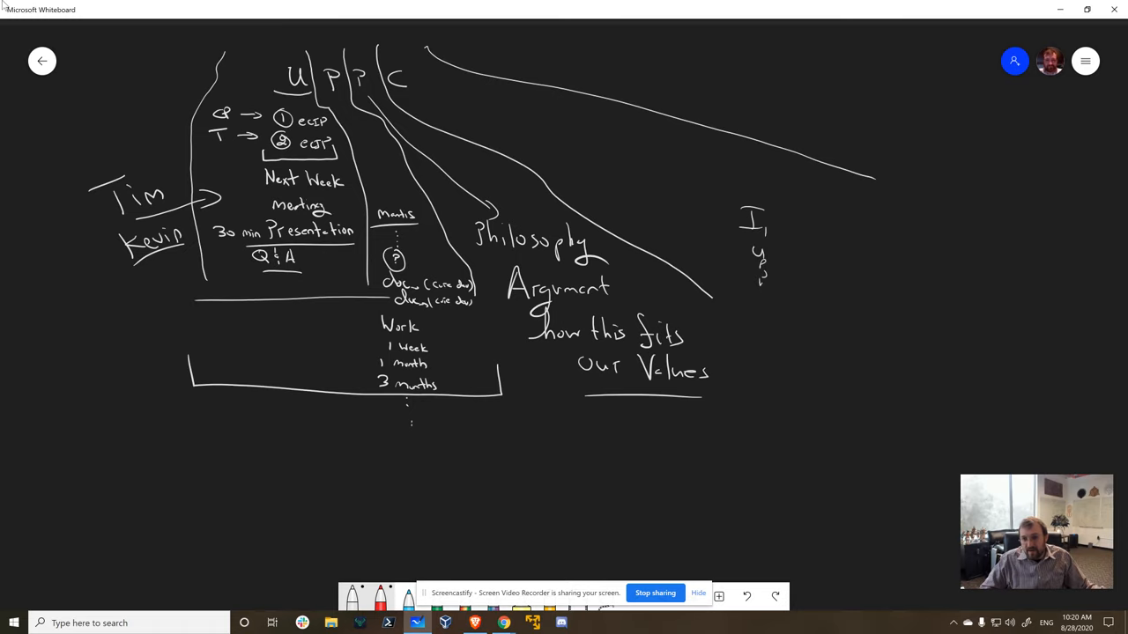
left_click_drag(810, 215, 824, 260)
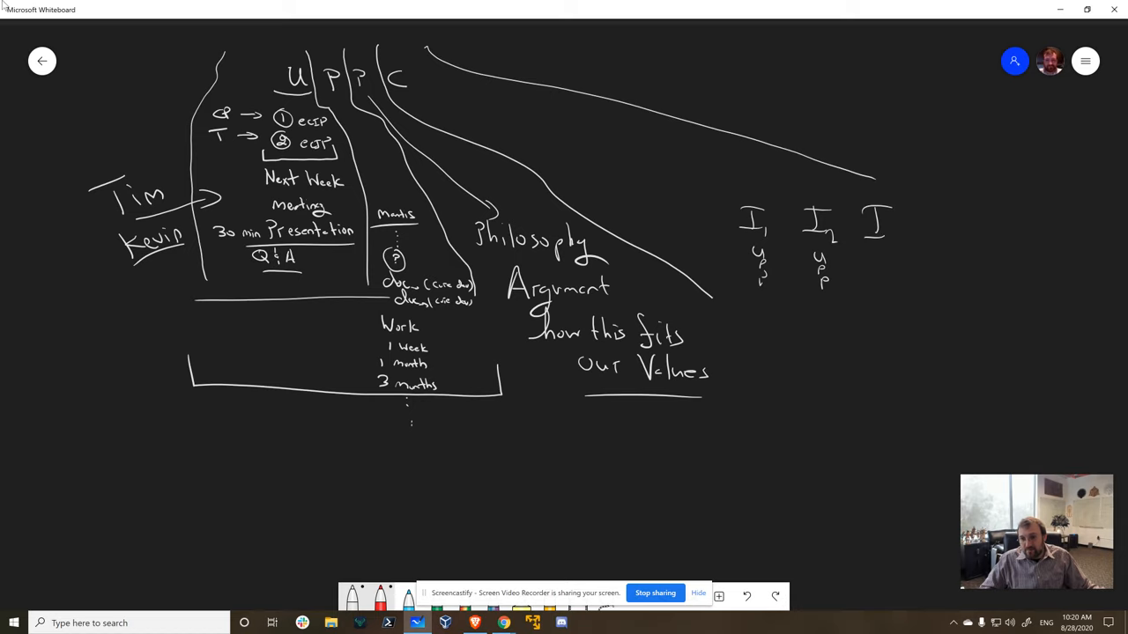
left_click_drag(886, 246, 886, 290)
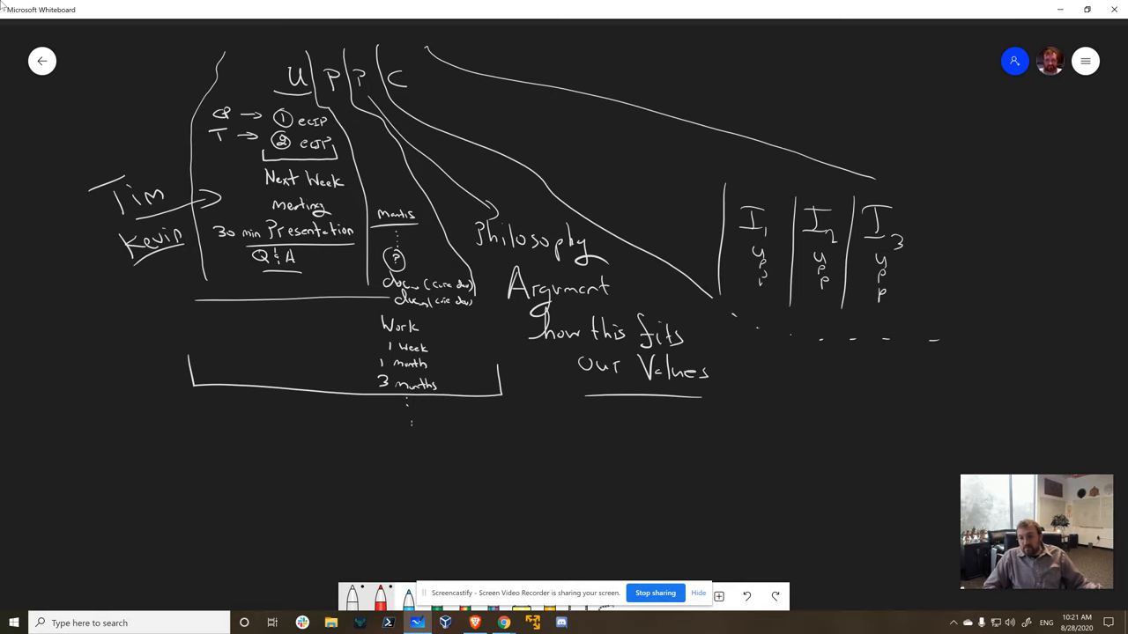
- Handwrite Vote with Client, underline Nov, and draw an arrow to Mantis
left_click_drag(784, 352, 806, 379)
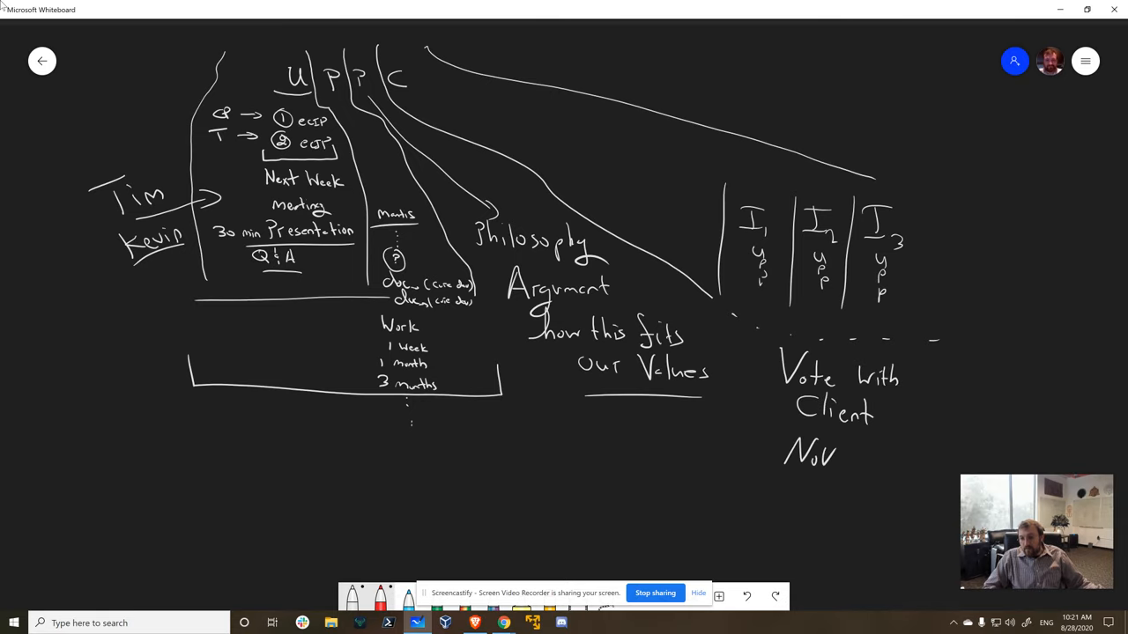
left_click_drag(784, 471, 833, 476)
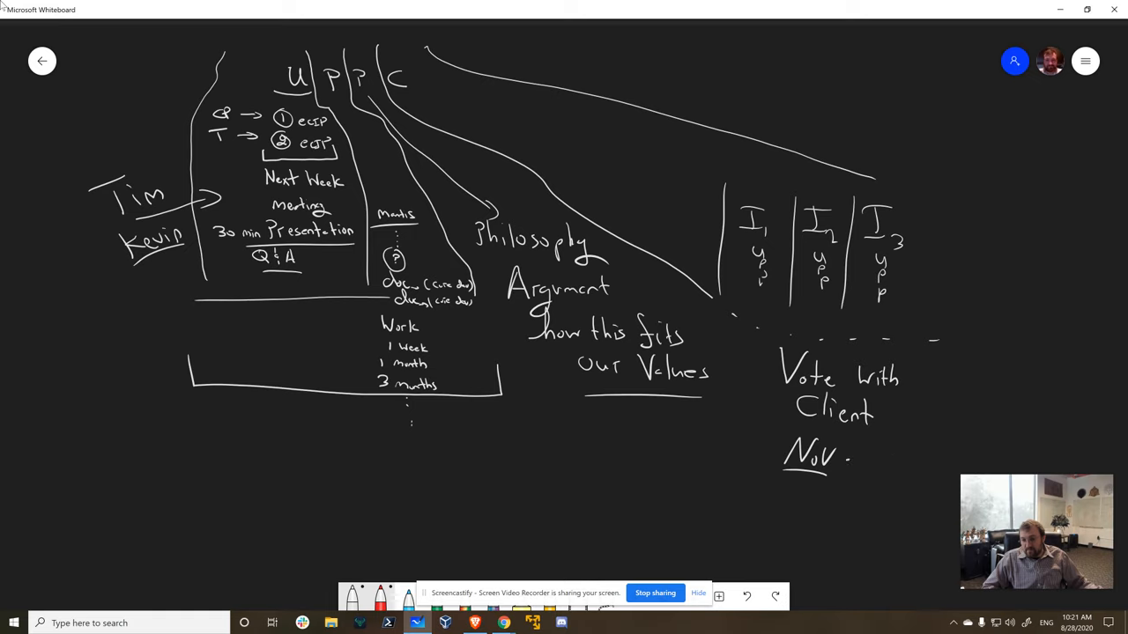
left_click_drag(851, 458, 933, 453)
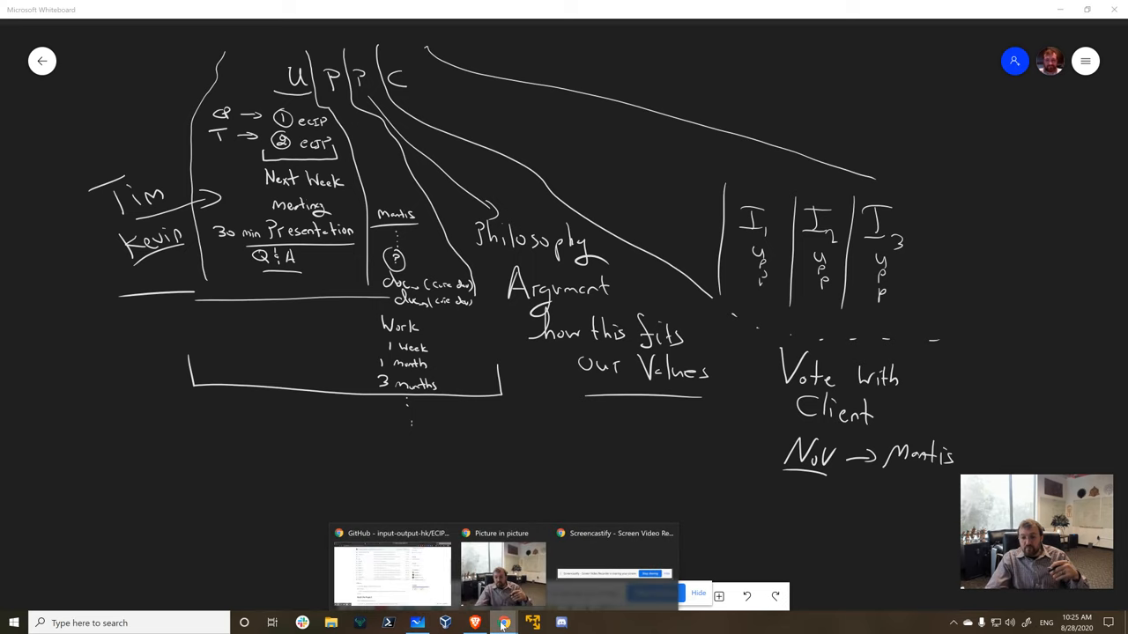
- Switch to Chrome and scroll the prism-rust README on Scaling Bitcoin by 10,000x
left_click(504, 623)
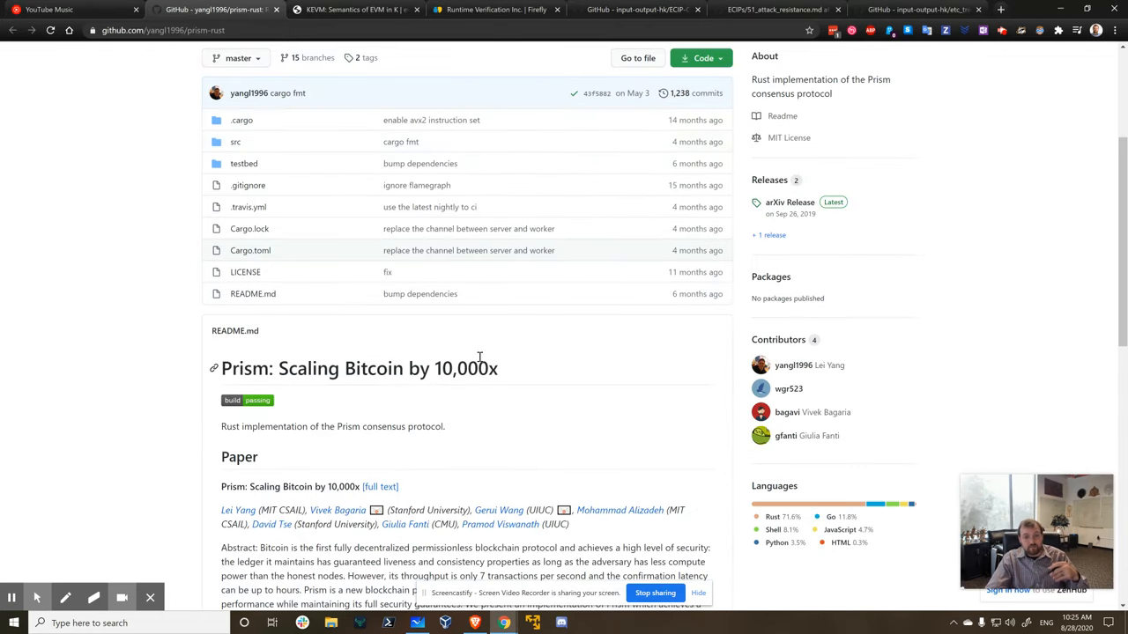
mouse_move(596, 383)
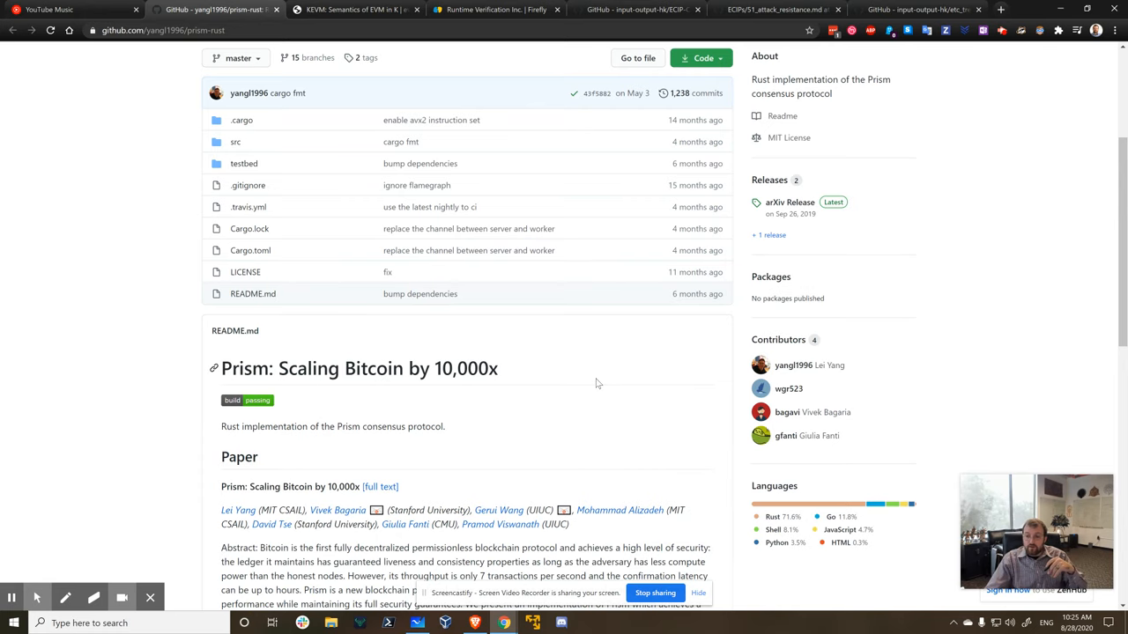
scroll("down", 3)
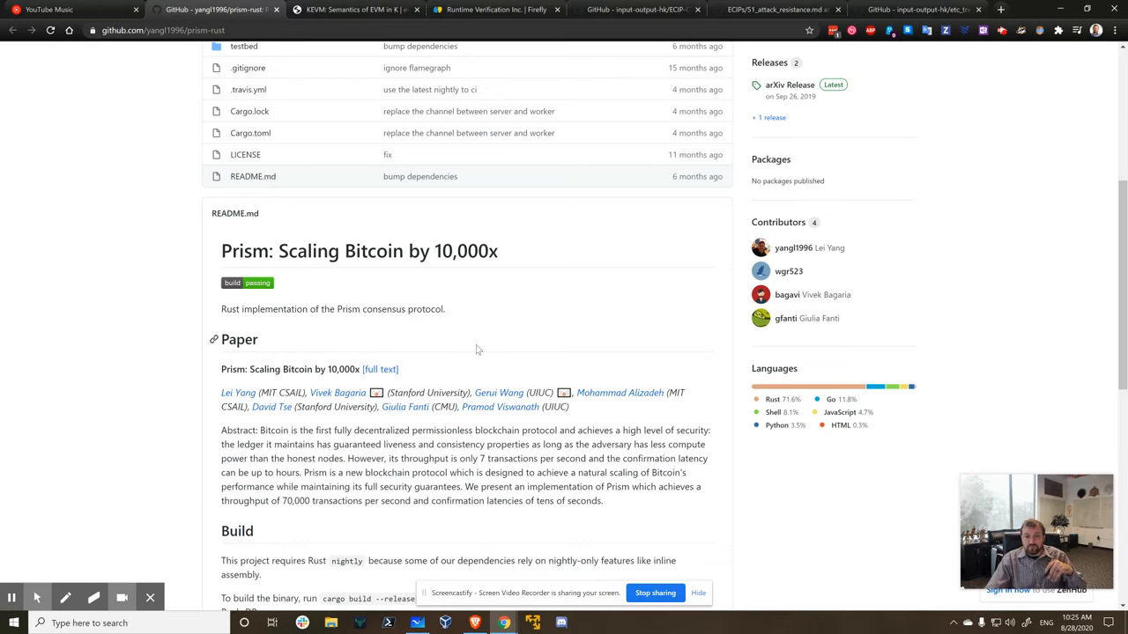
mouse_move(461, 357)
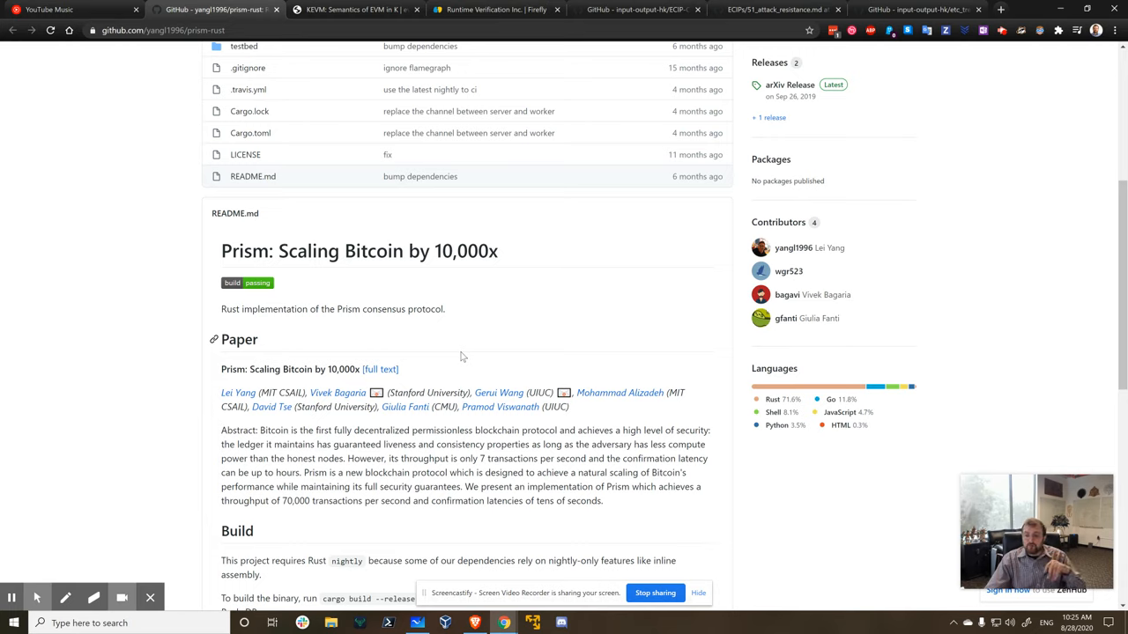
scroll("up", 3)
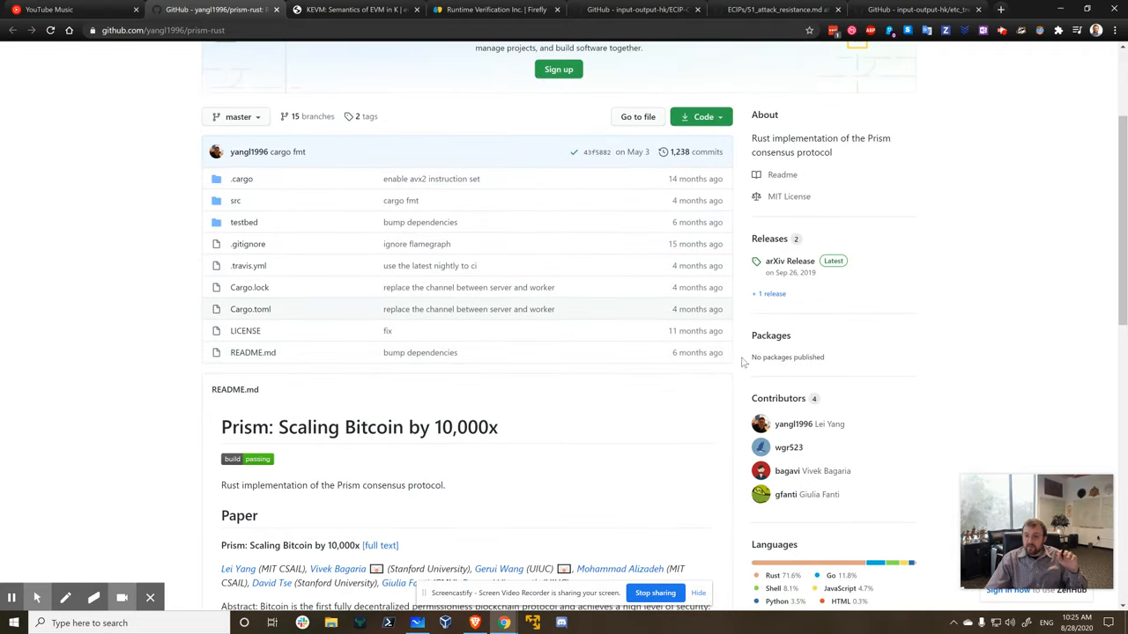
scroll("down", 3)
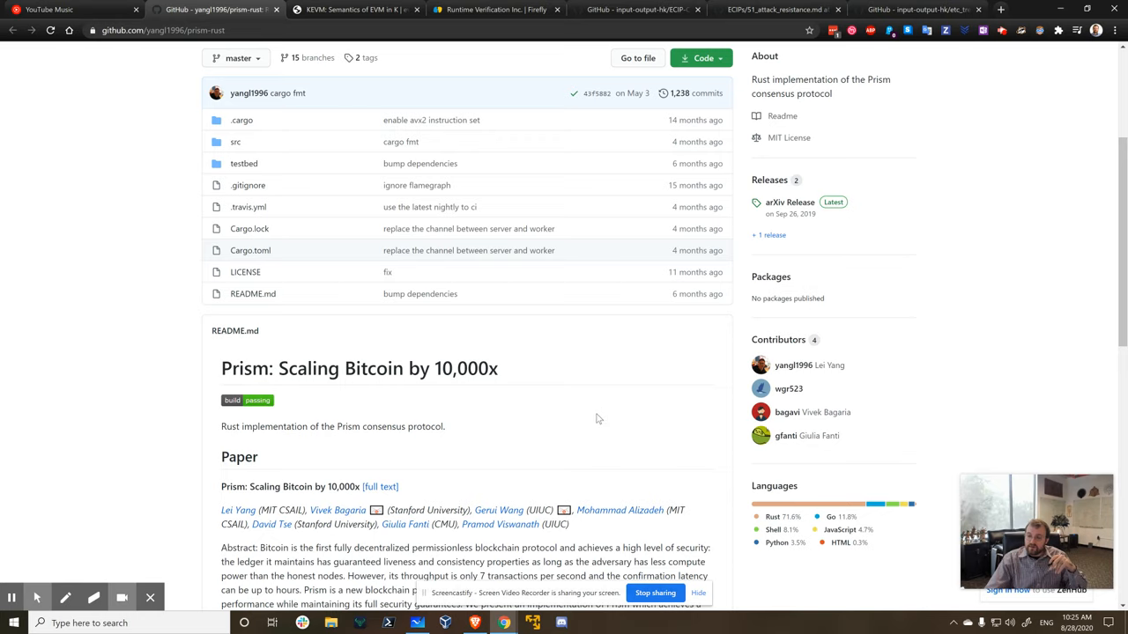
mouse_move(595, 422)
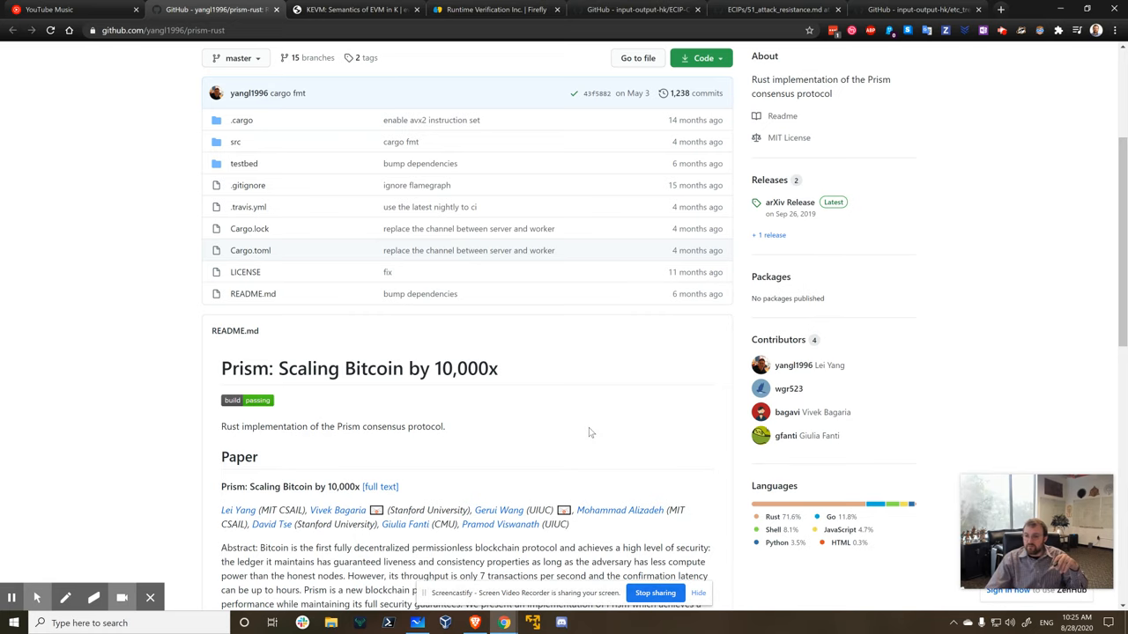
scroll("down", 3)
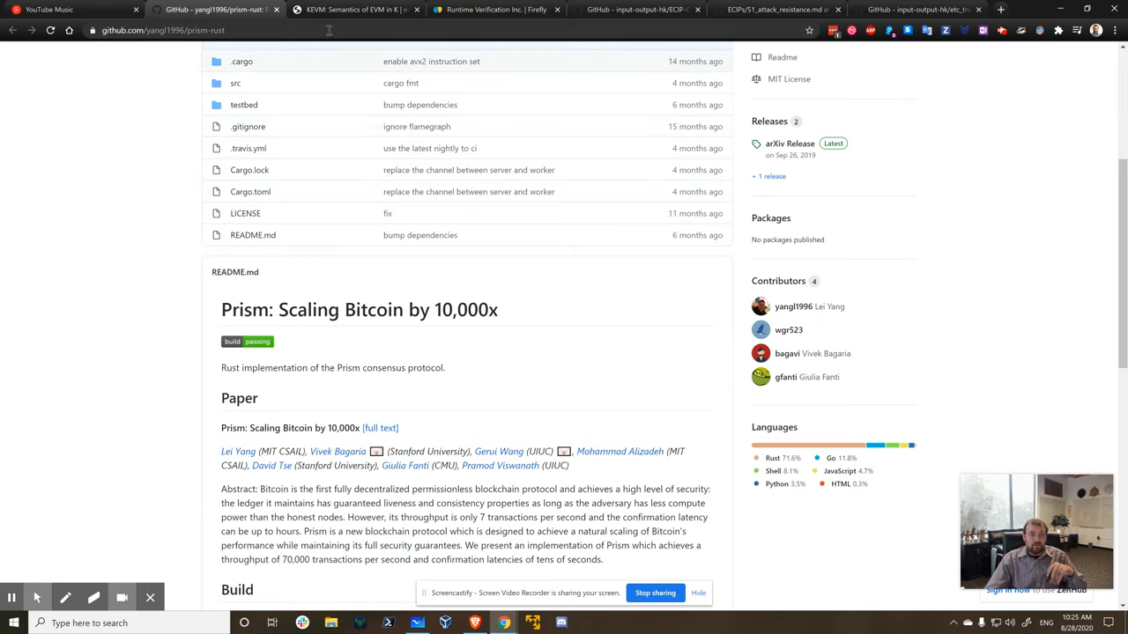
- Show the KEVM semantics tab, then the Runtime Verification Firefly tab
left_click(353, 10)
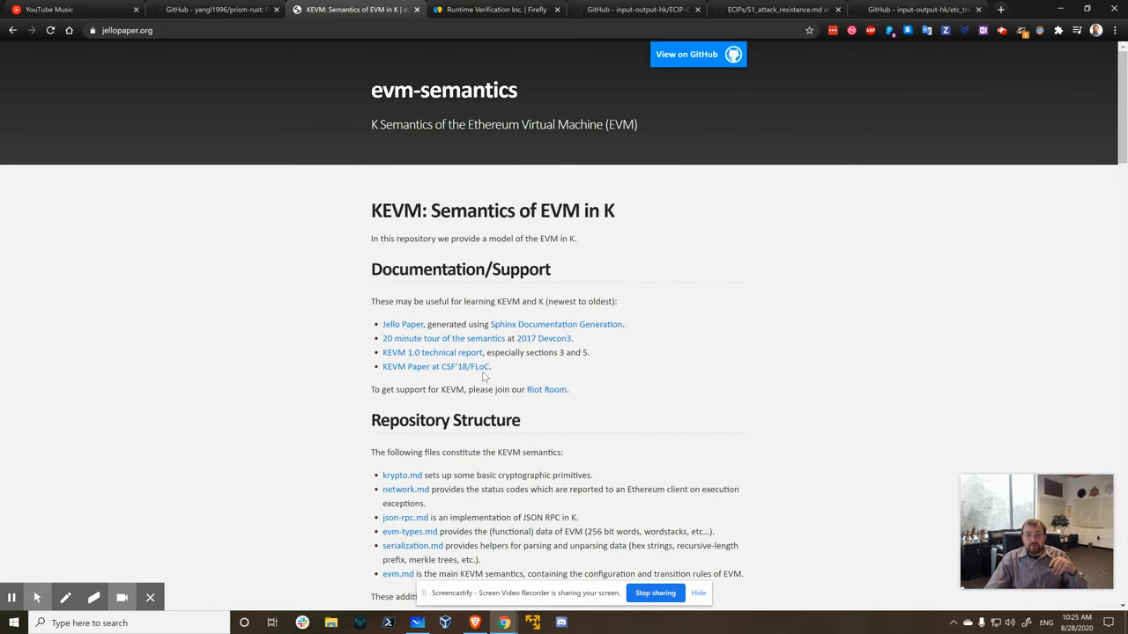
left_click(496, 10)
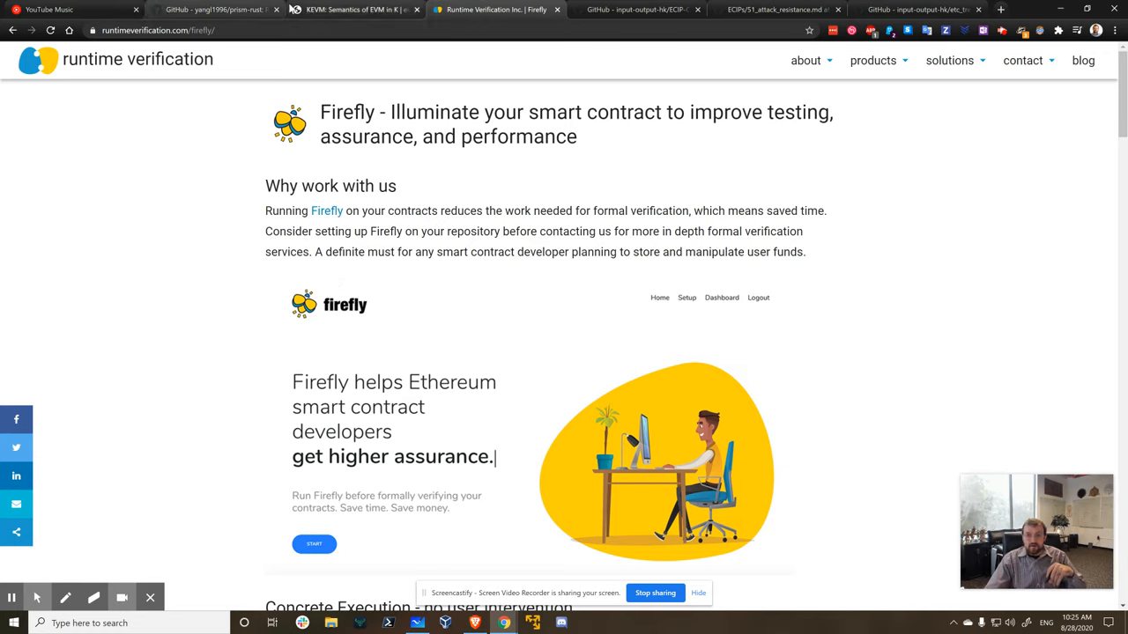
mouse_move(352, 9)
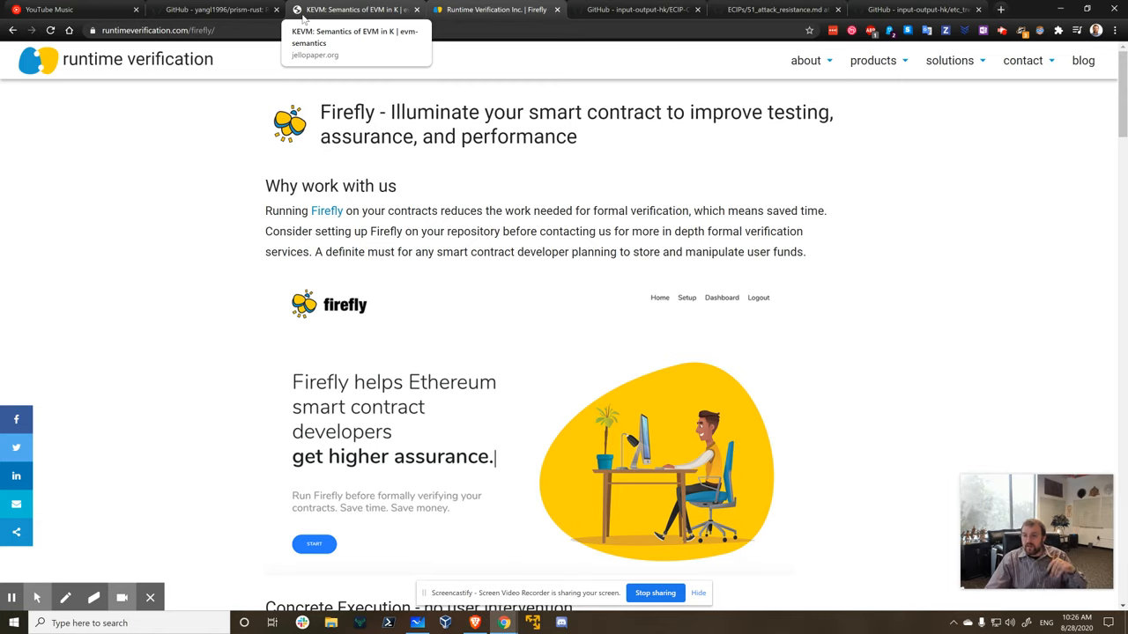
mouse_move(215, 10)
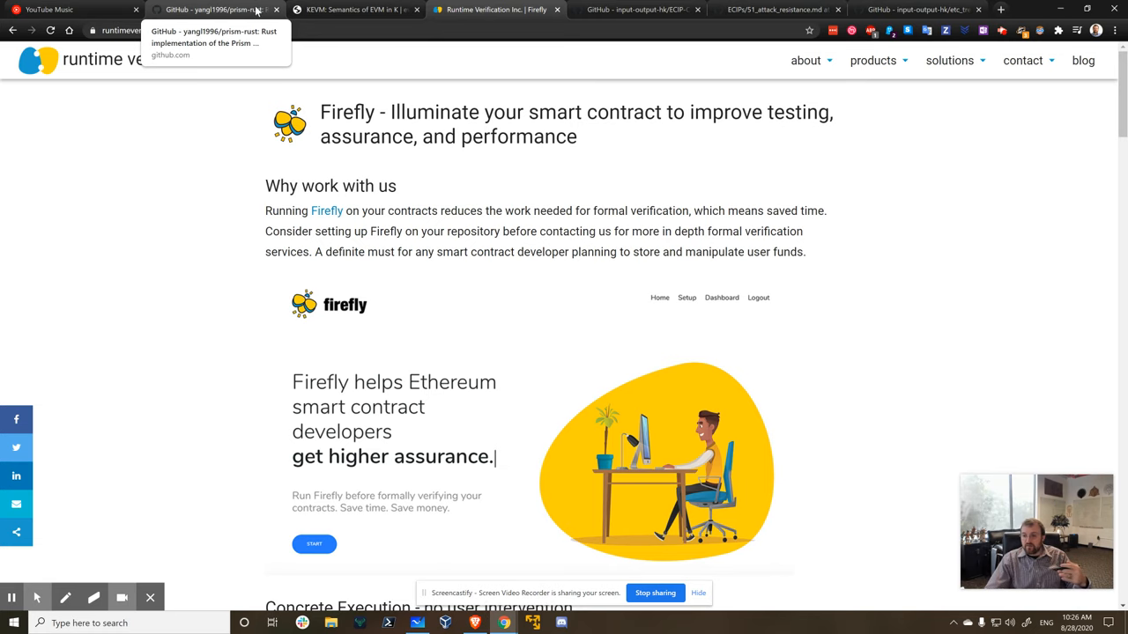
- Switch to the yangl1996/prism-rust tab with the 'Prism: Scaling Bitcoin by 10,000x' README
left_click(216, 10)
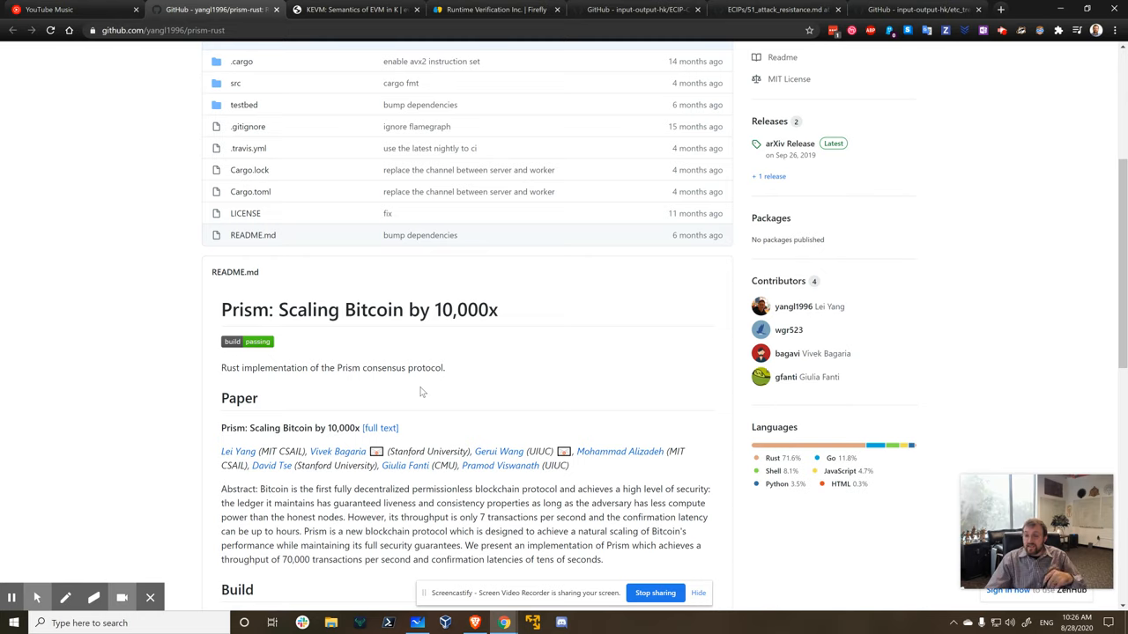
mouse_move(419, 391)
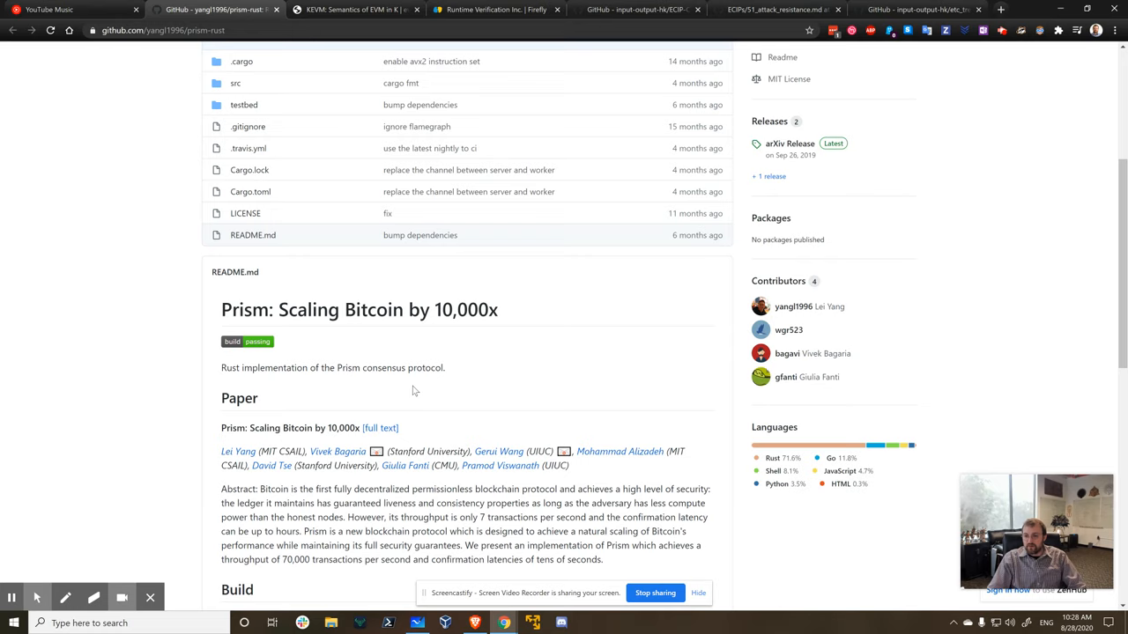
left_click(352, 9)
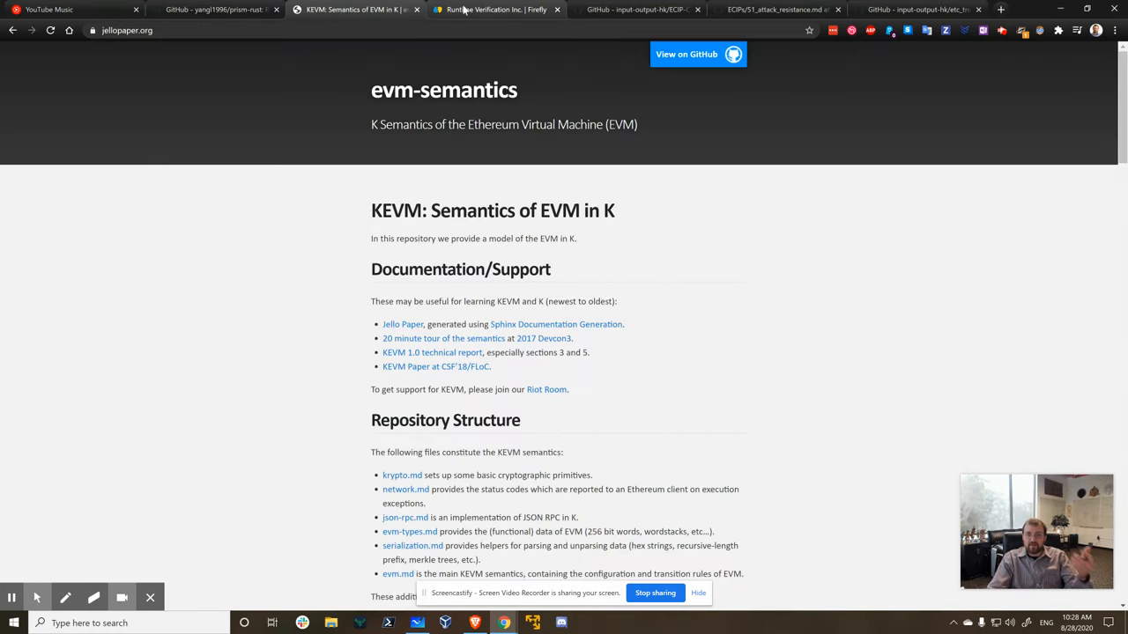
left_click(496, 10)
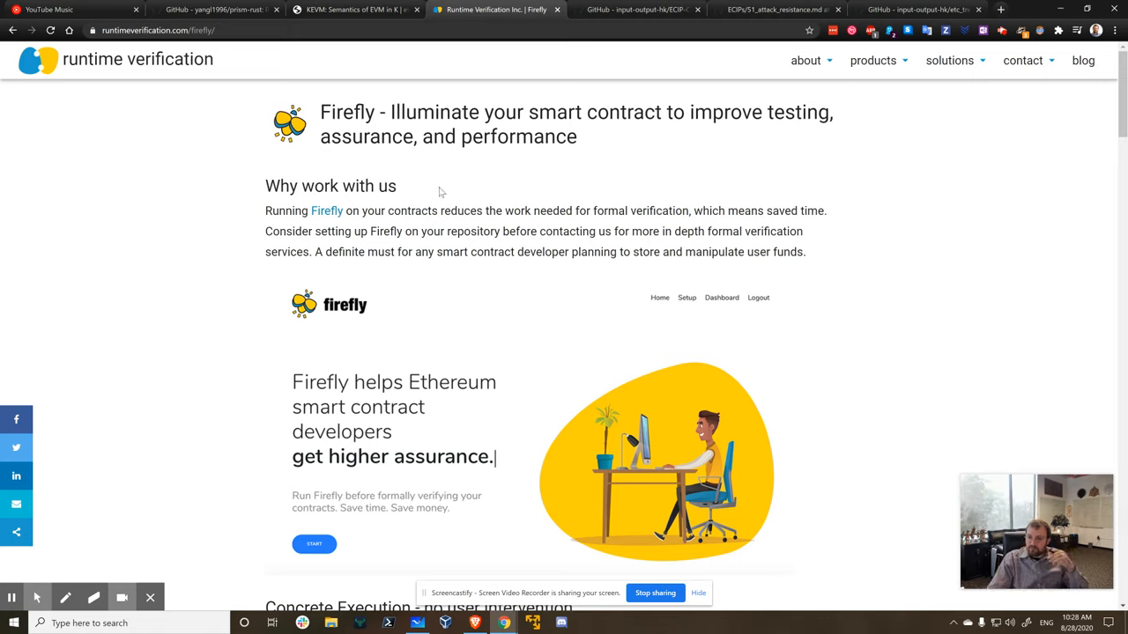
left_click(211, 10)
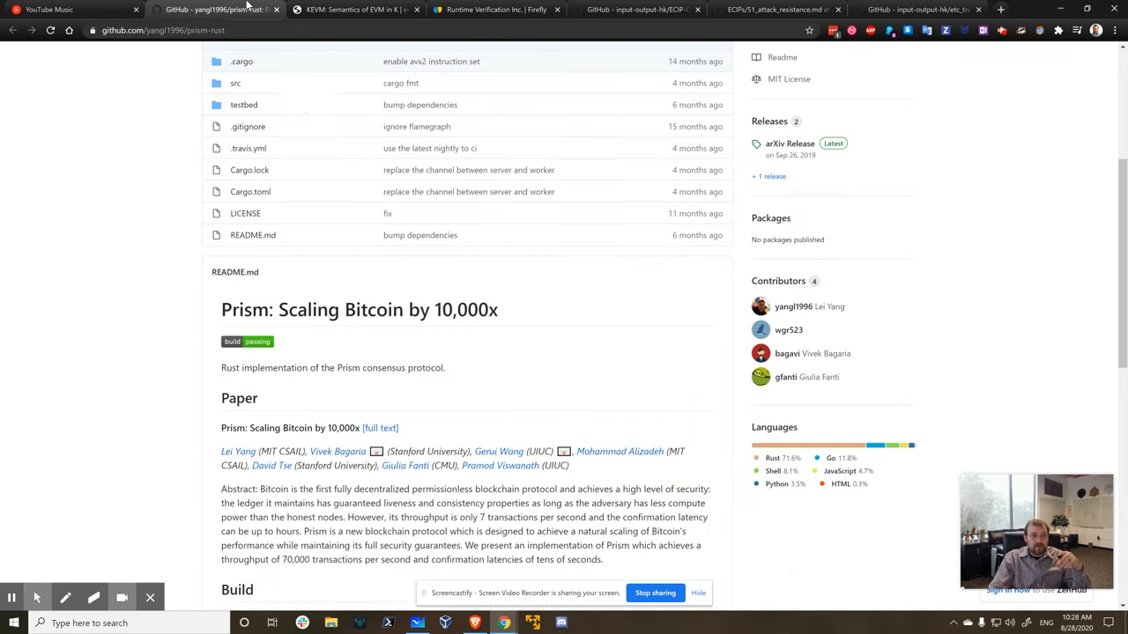
mouse_move(333, 139)
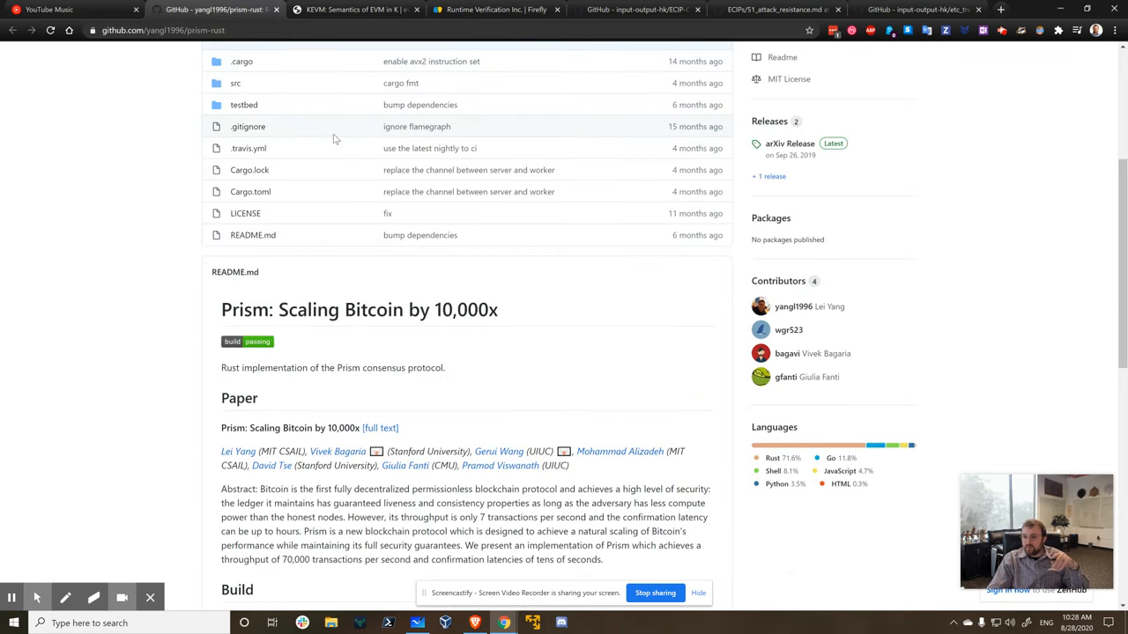